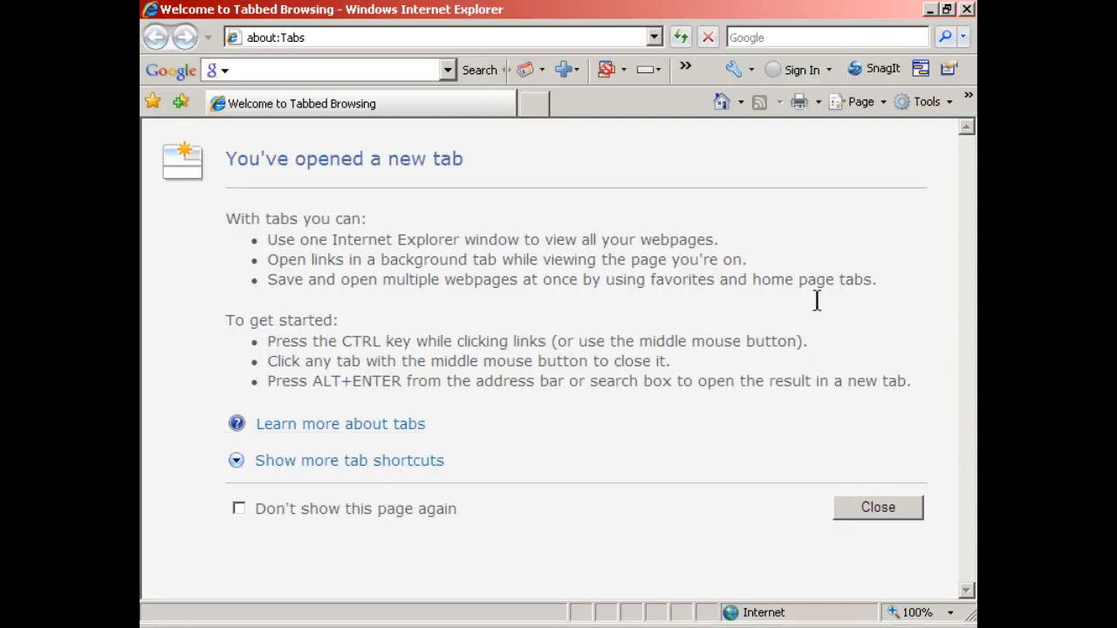
text(goo)
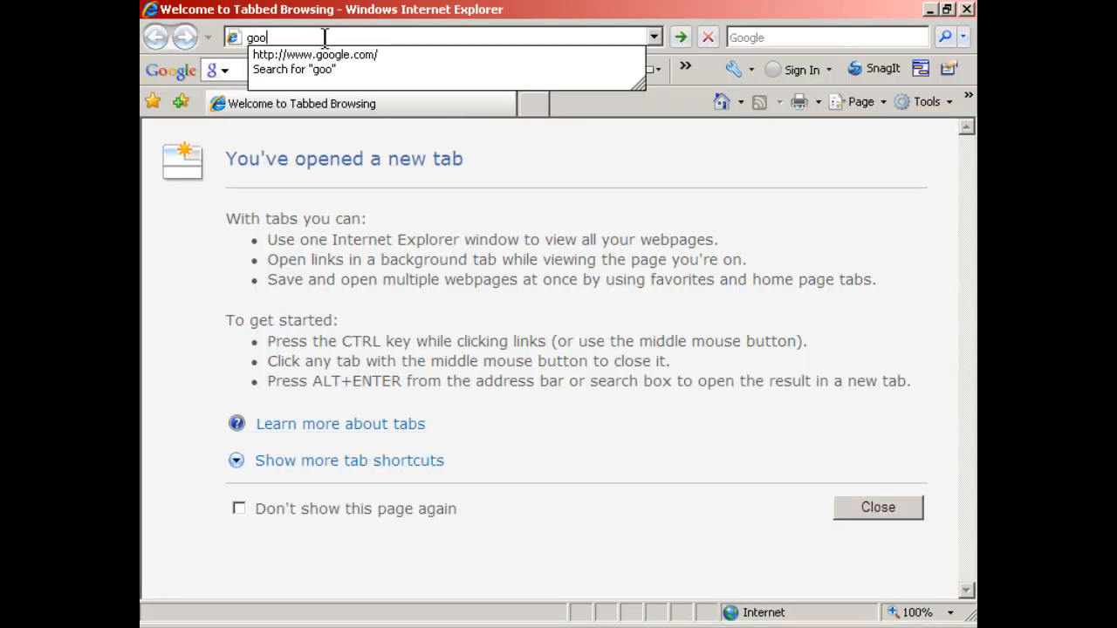
click(315, 55)
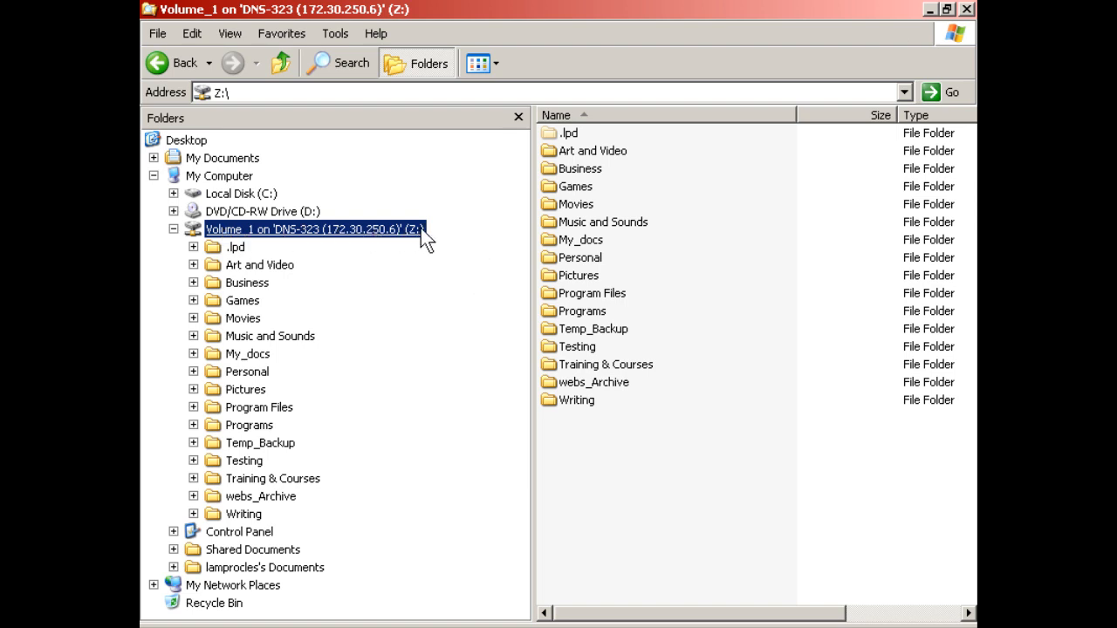
mouse_move(465, 308)
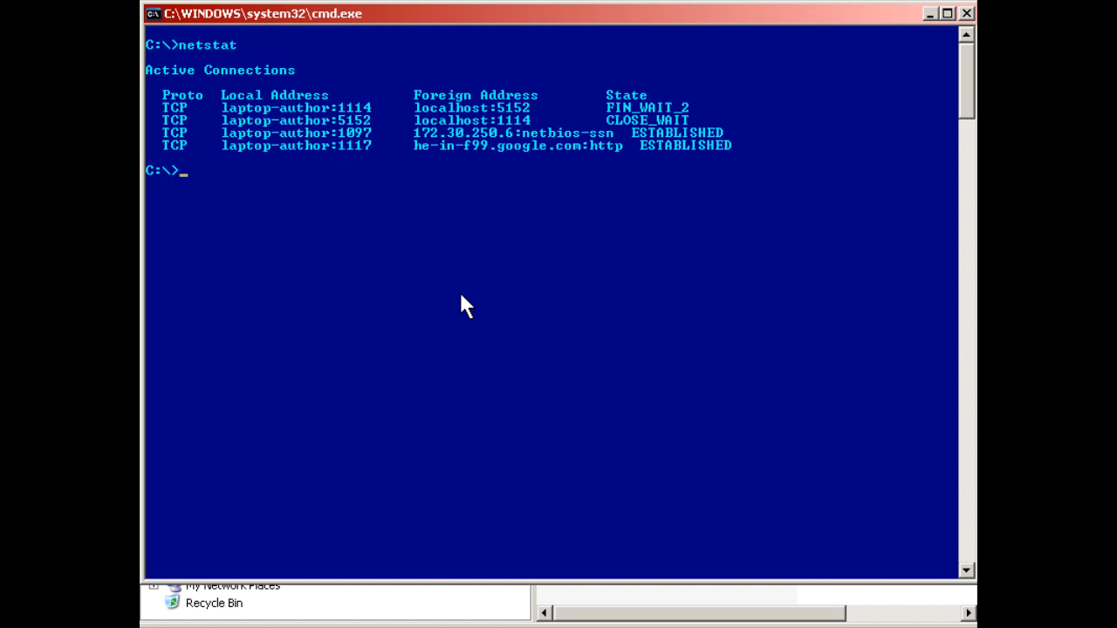
mouse_move(201, 122)
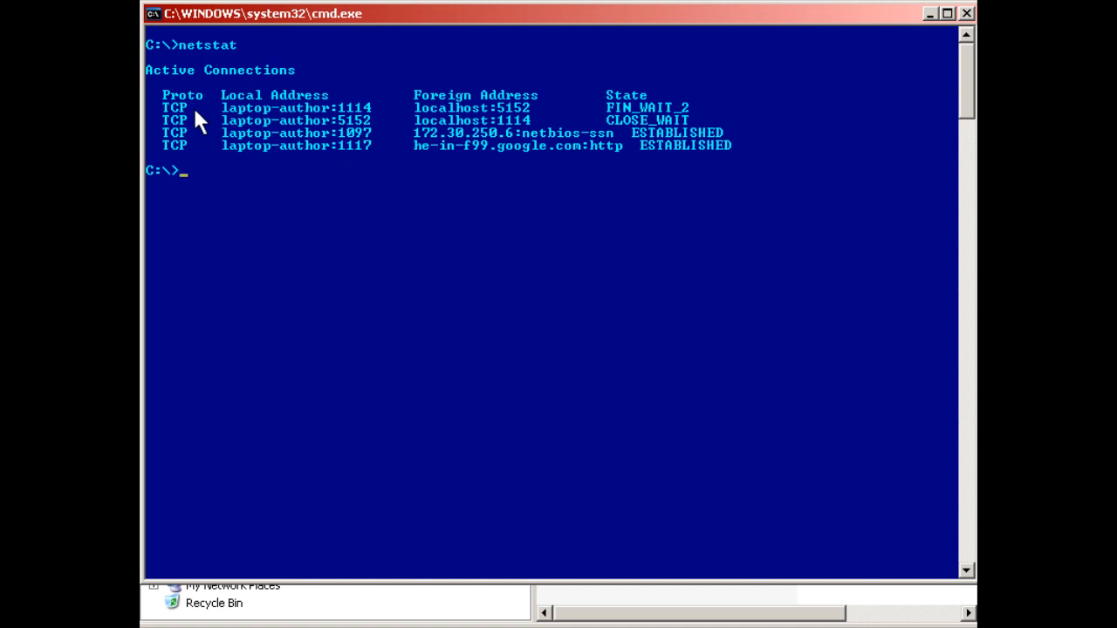
mouse_move(192, 161)
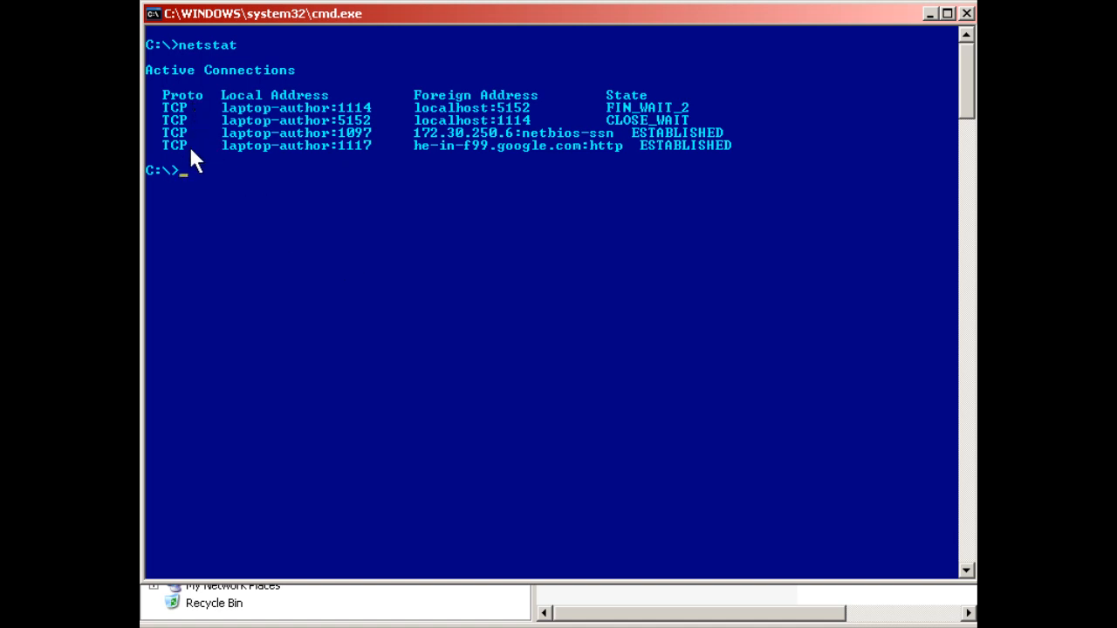
mouse_move(319, 161)
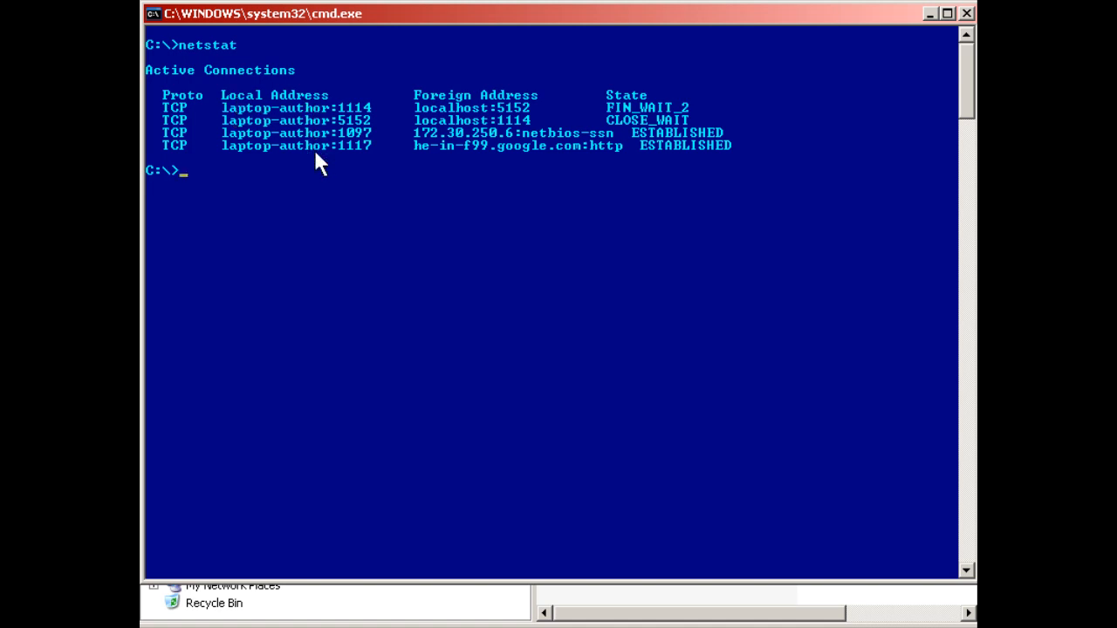
mouse_move(496, 112)
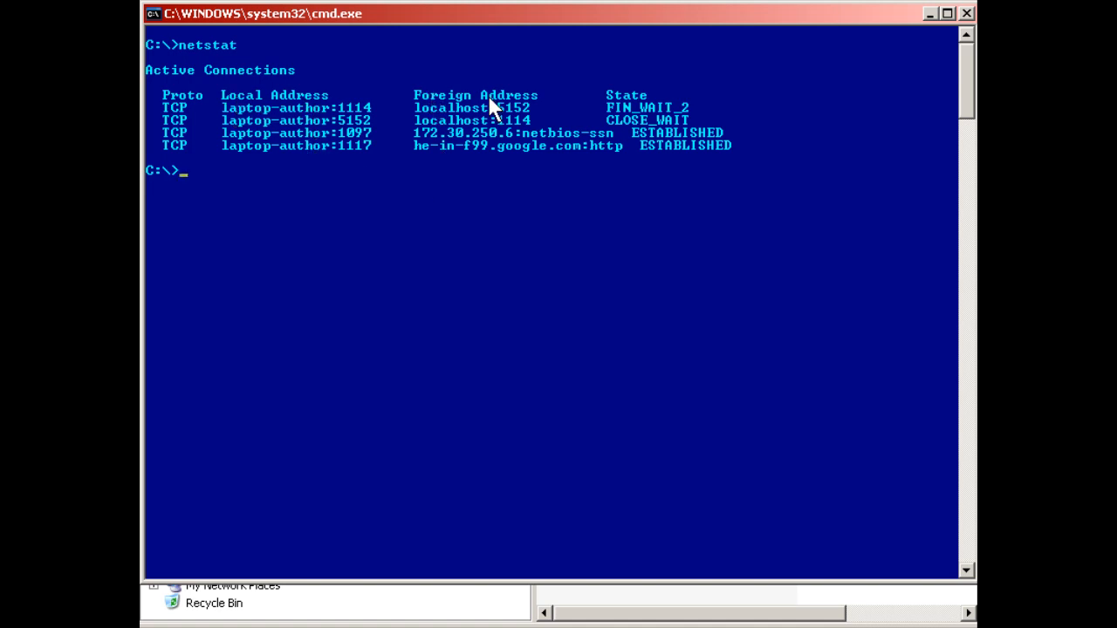
mouse_move(483, 170)
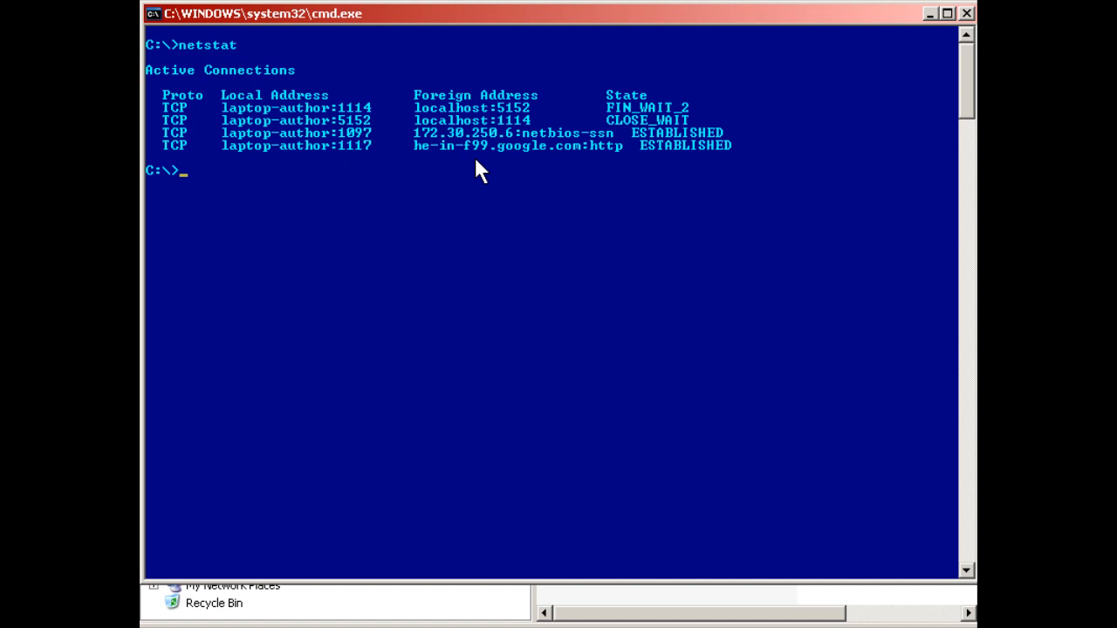
mouse_move(732, 157)
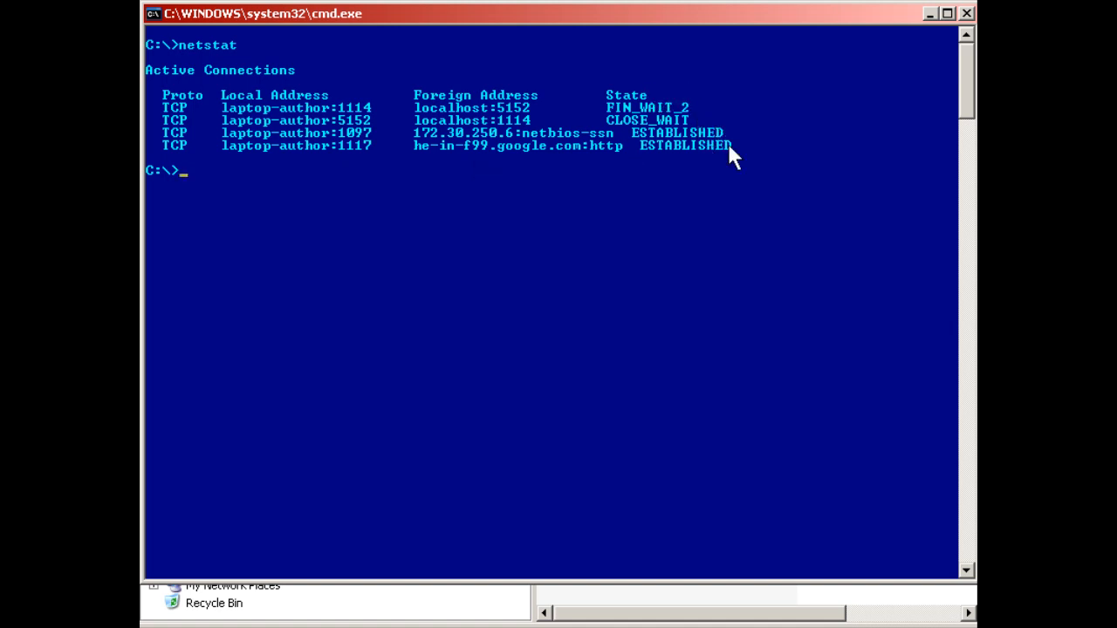
mouse_move(707, 167)
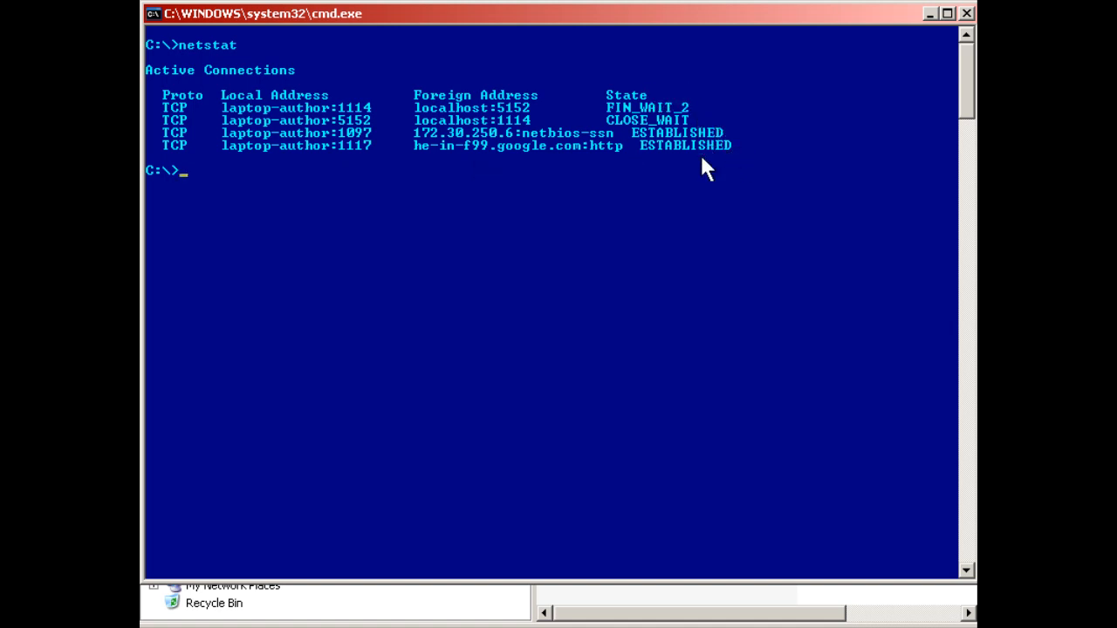
mouse_move(690, 168)
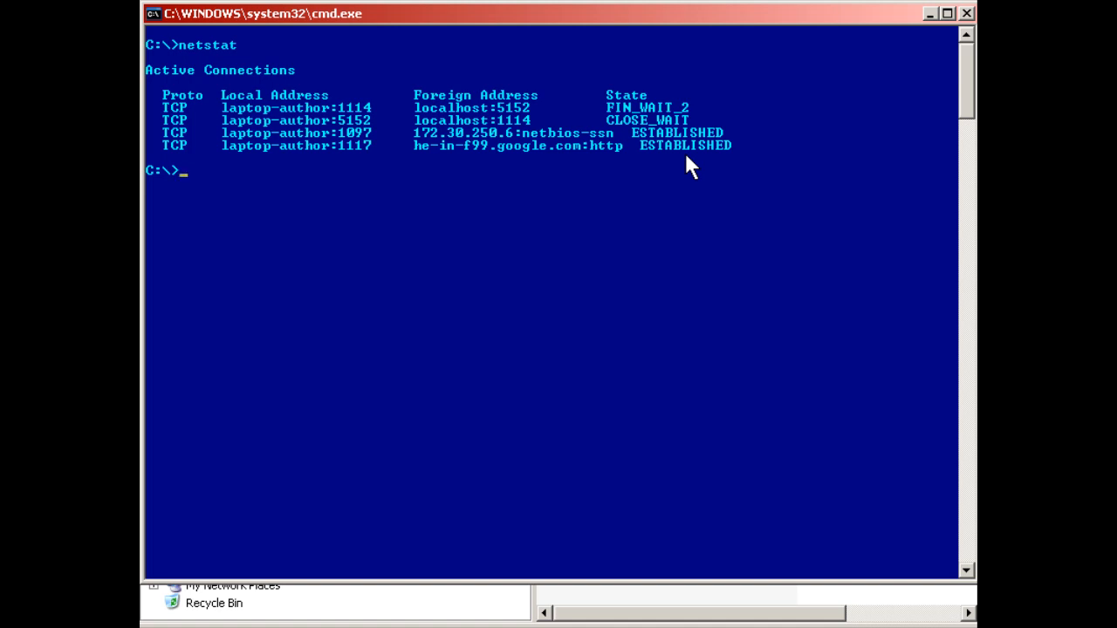
mouse_move(418, 146)
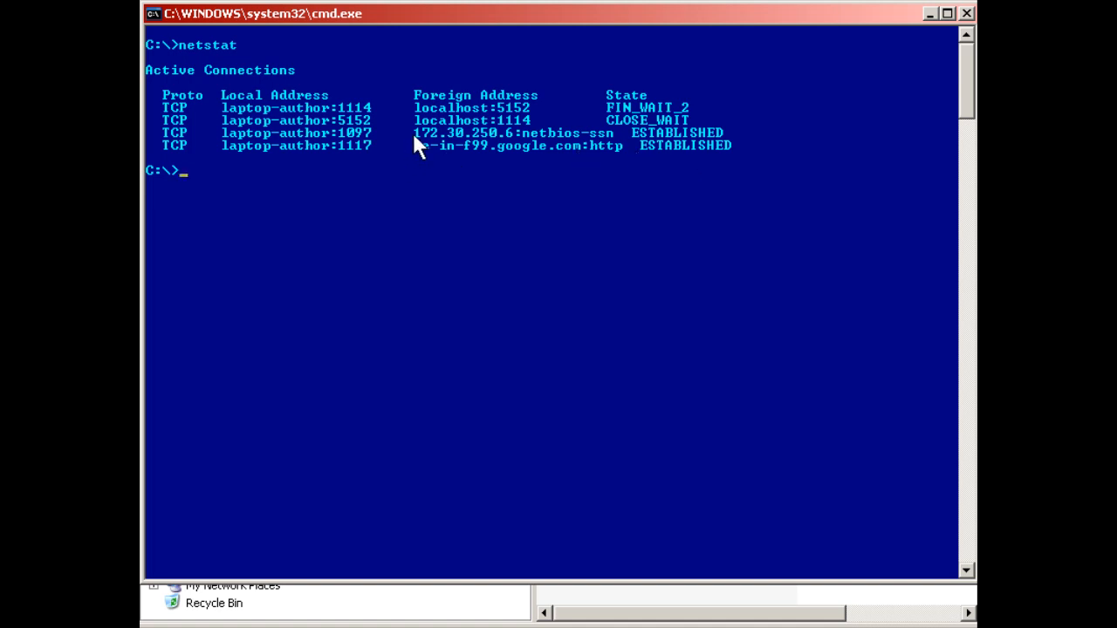
mouse_move(489, 149)
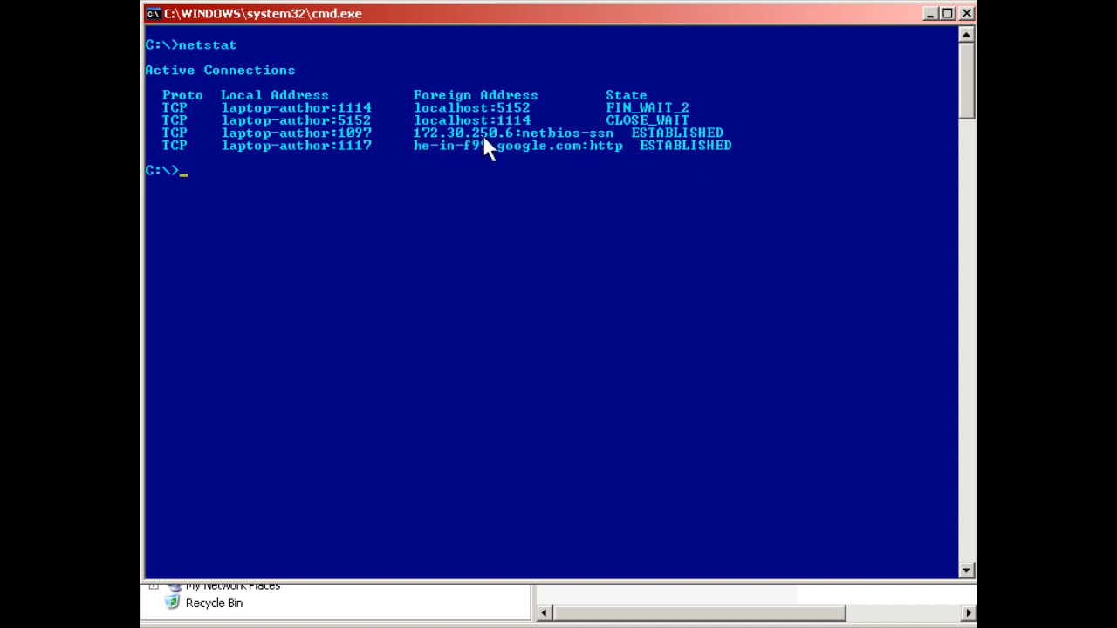
mouse_move(522, 151)
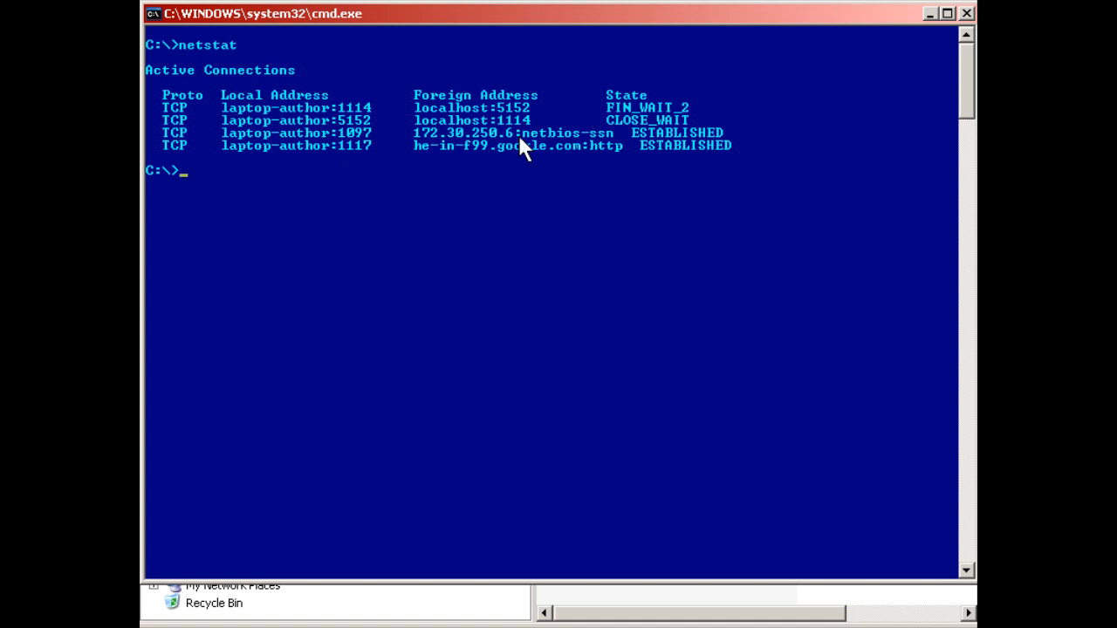
mouse_move(463, 168)
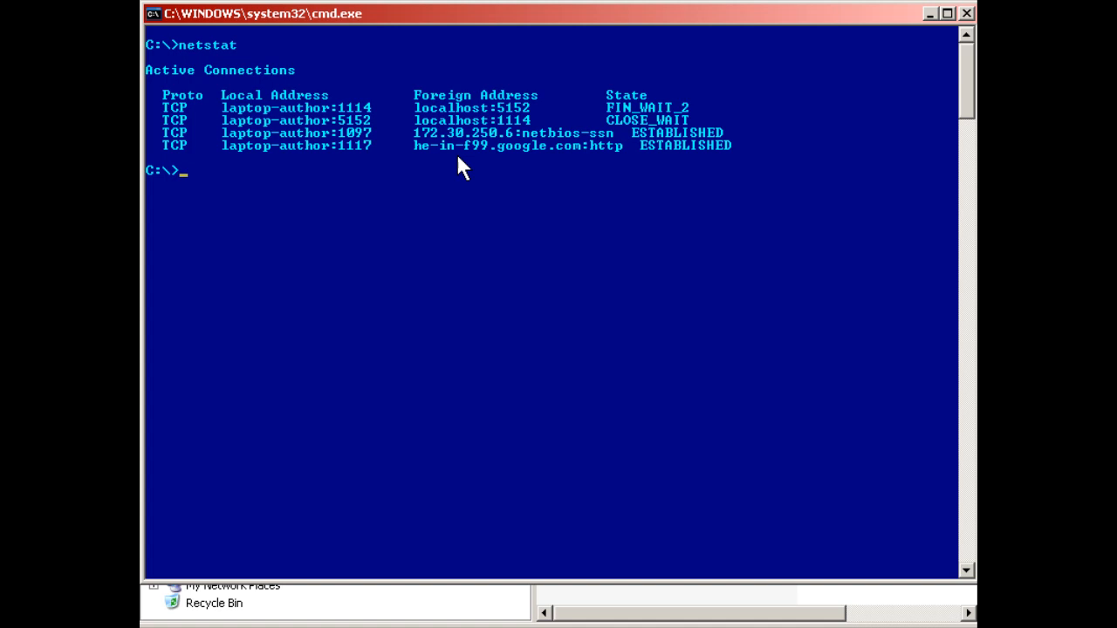
mouse_move(441, 167)
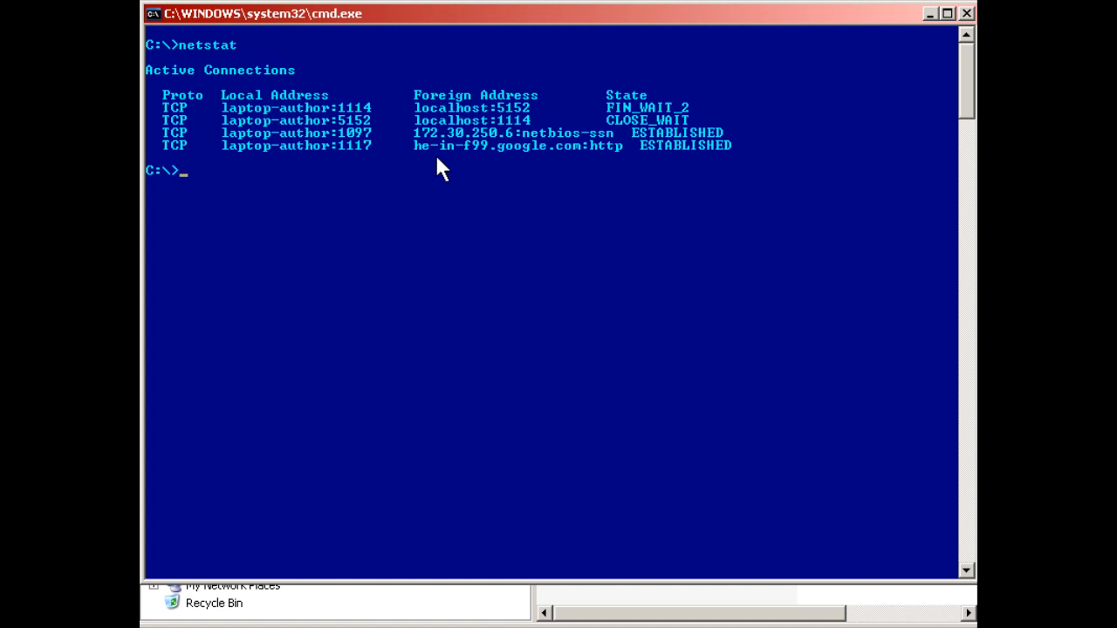
mouse_move(524, 166)
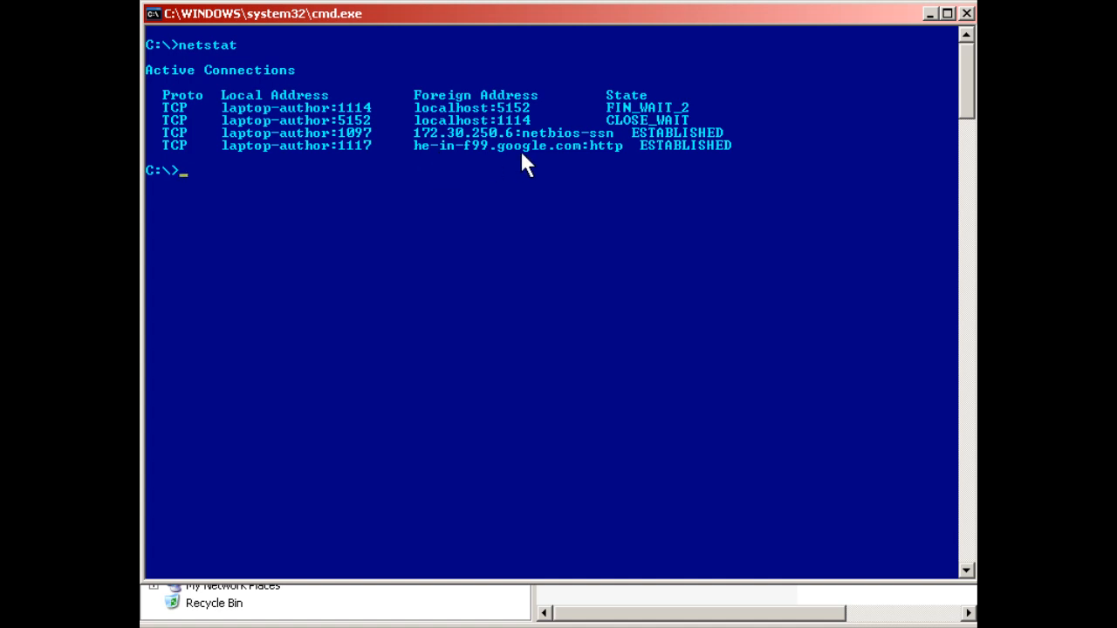
mouse_move(583, 164)
text(netstat -a)
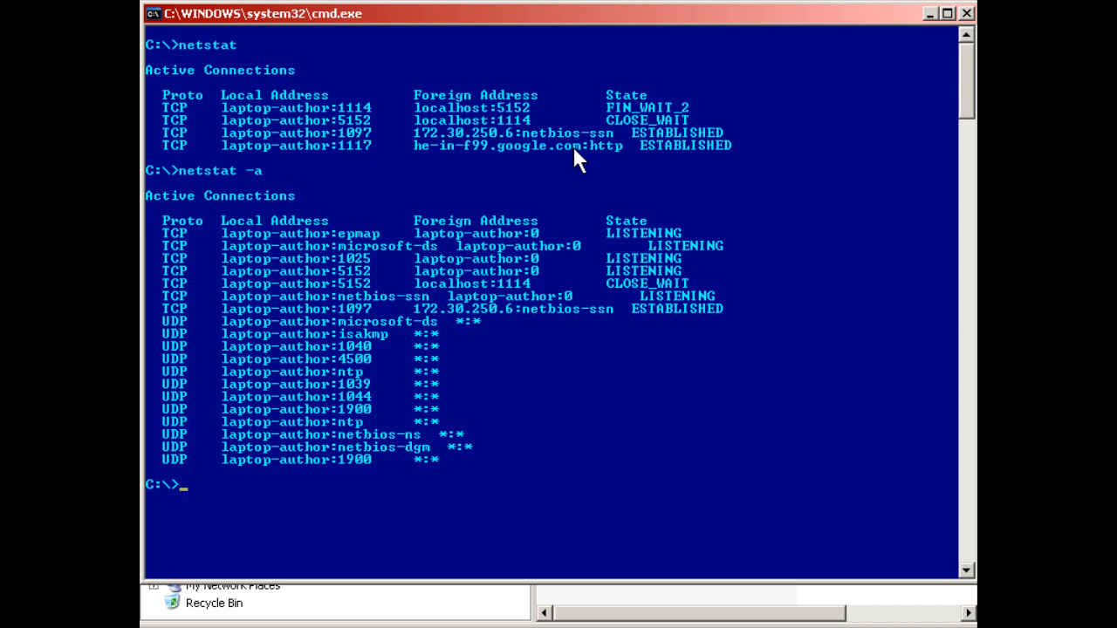
mouse_move(196, 293)
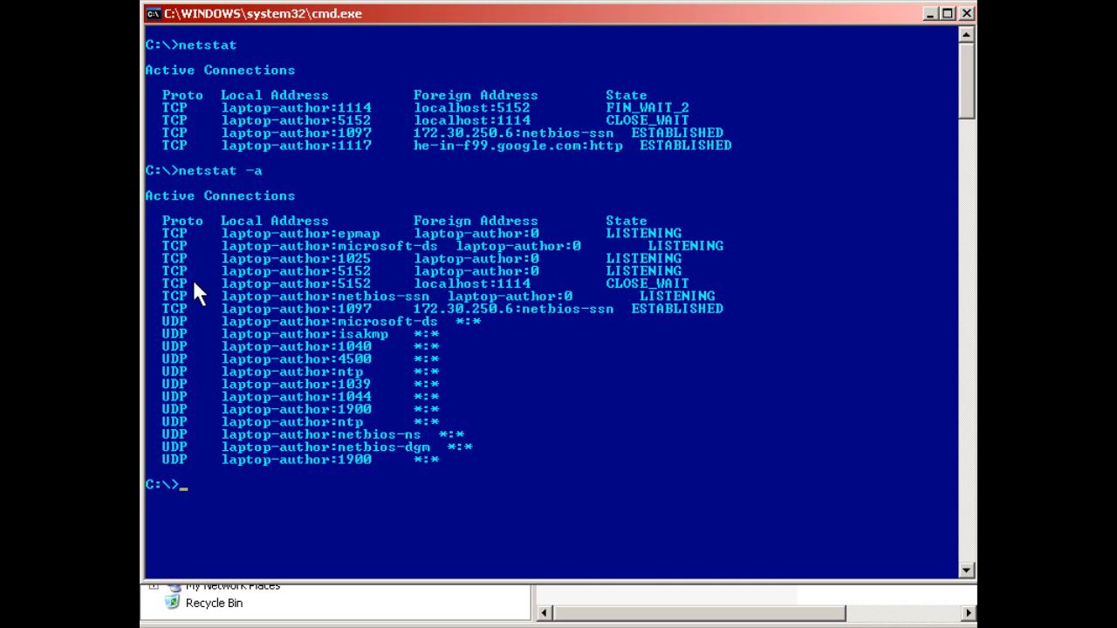
mouse_move(209, 410)
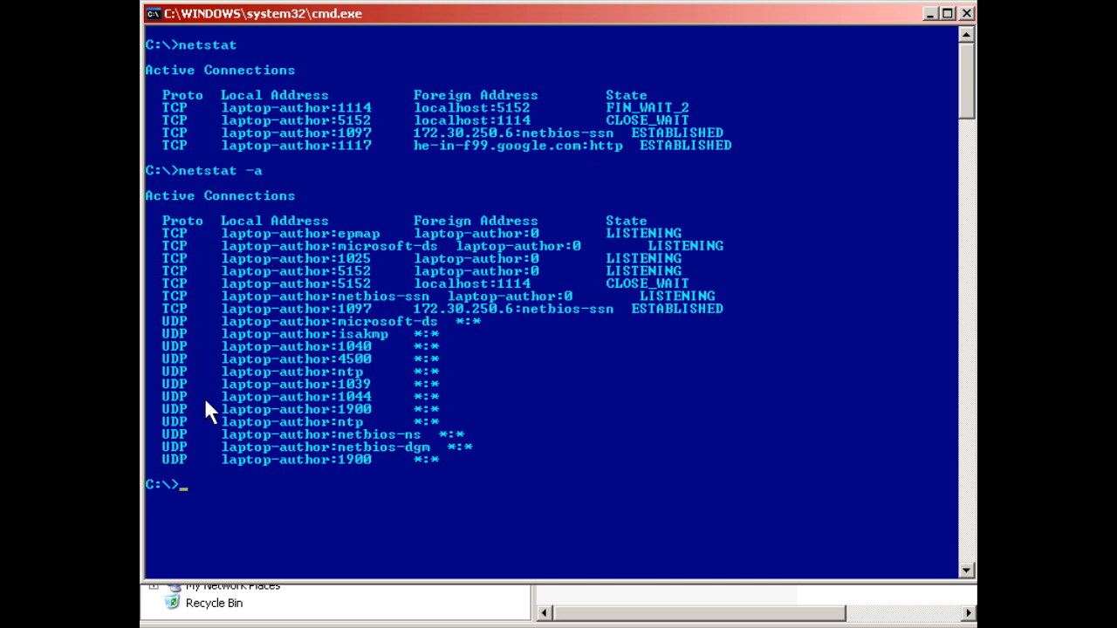
mouse_move(522, 416)
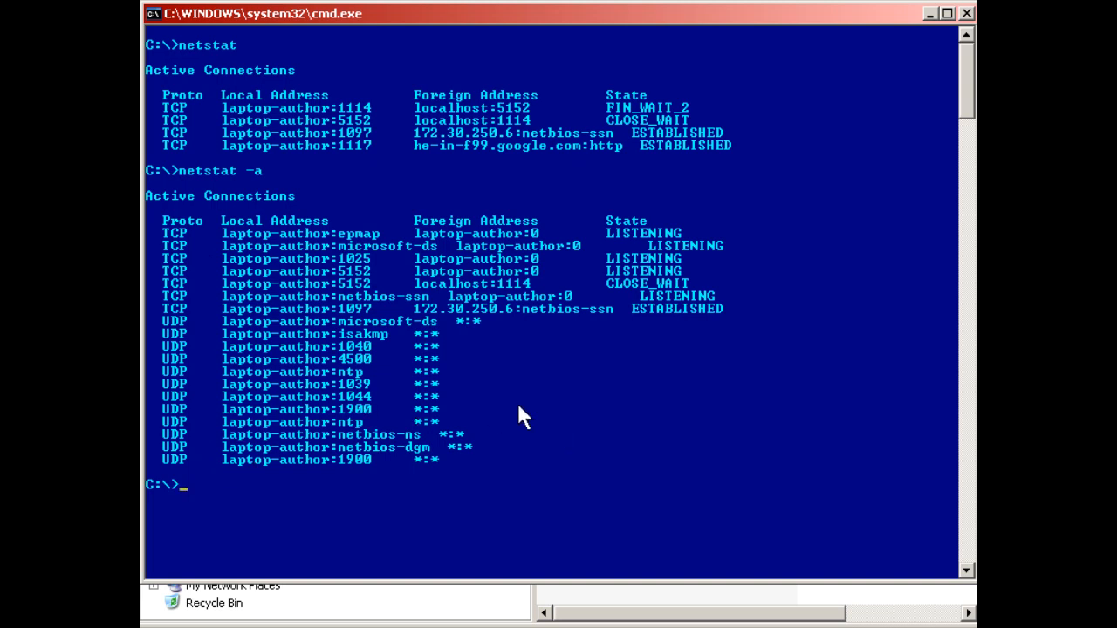
mouse_move(441, 340)
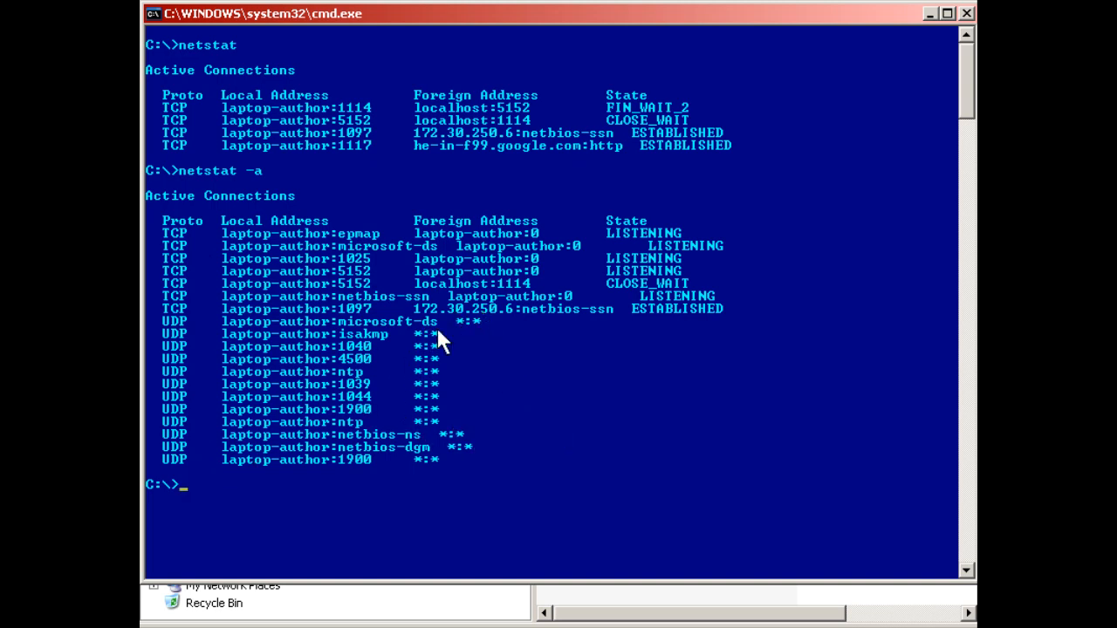
mouse_move(393, 334)
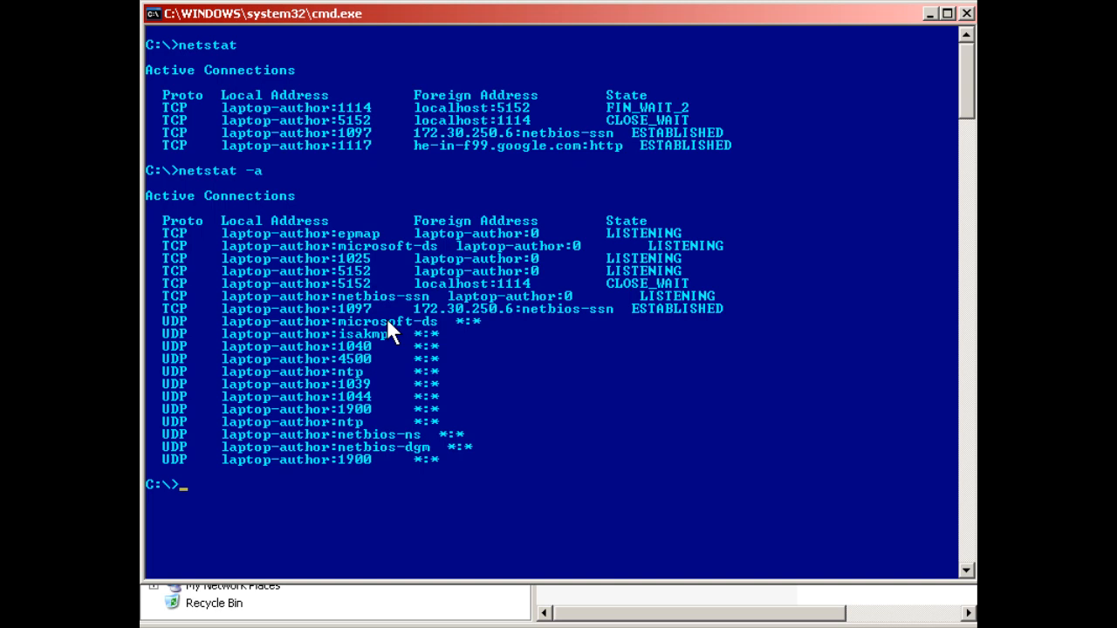
mouse_move(707, 393)
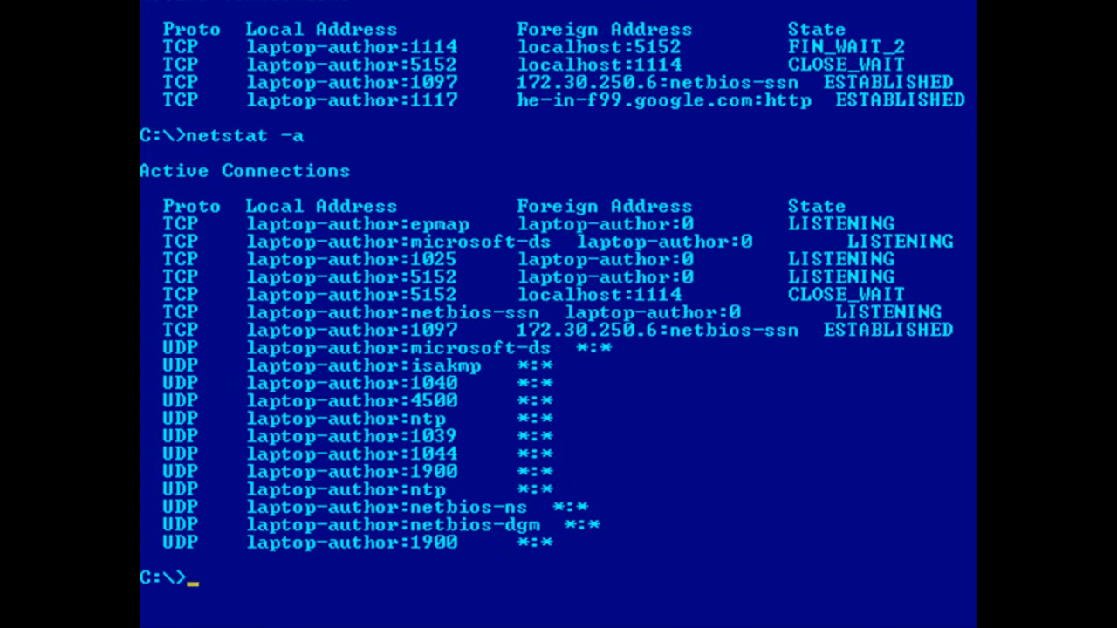
mouse_move(179, 350)
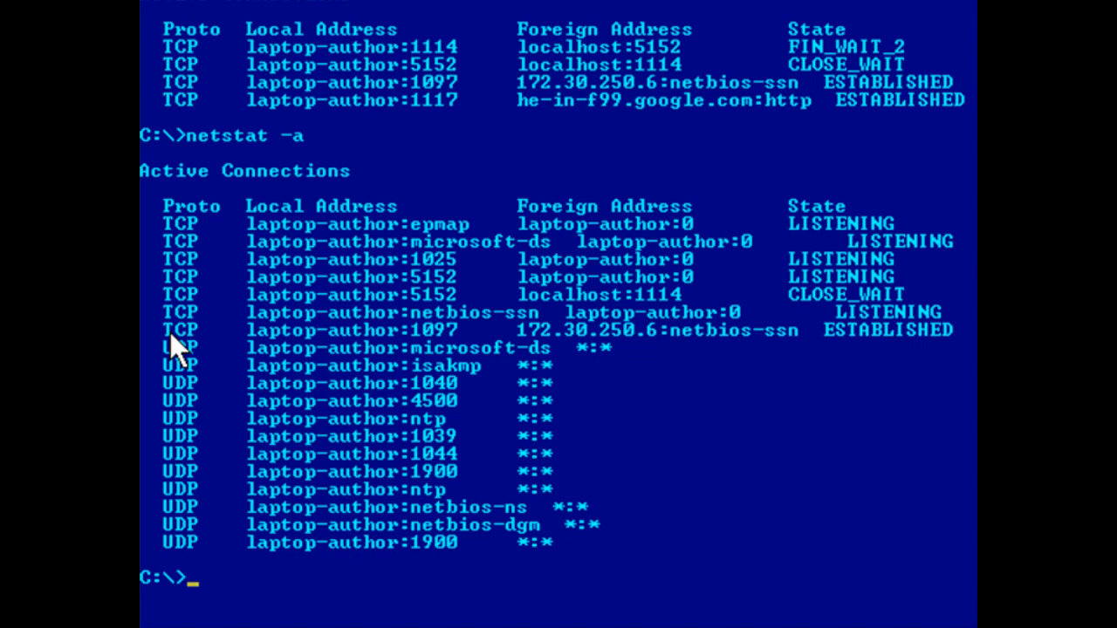
mouse_move(279, 353)
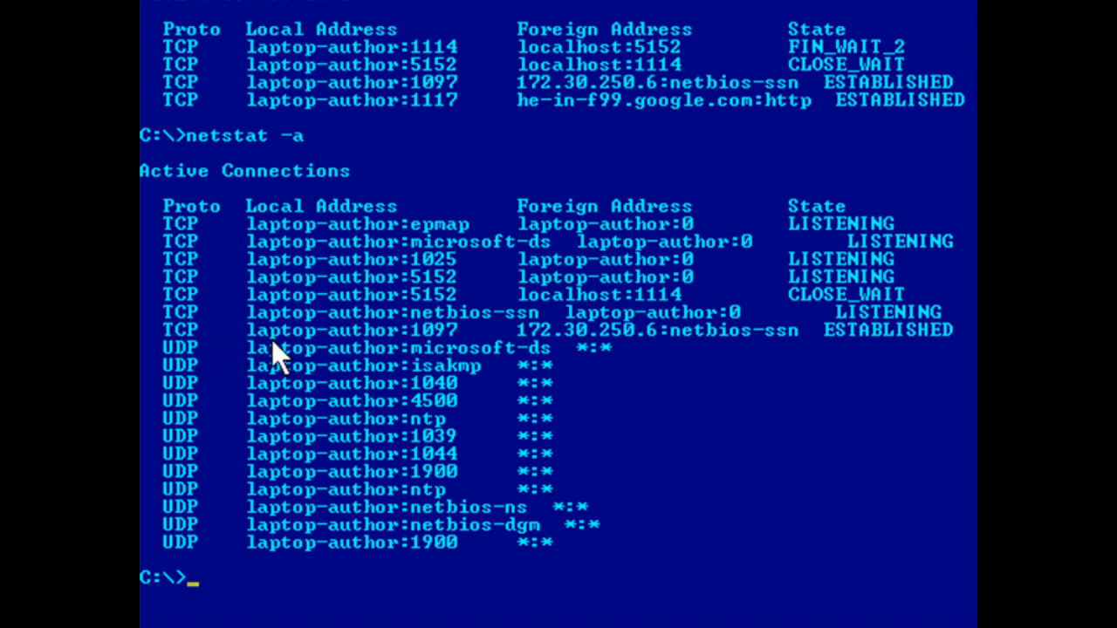
mouse_move(406, 353)
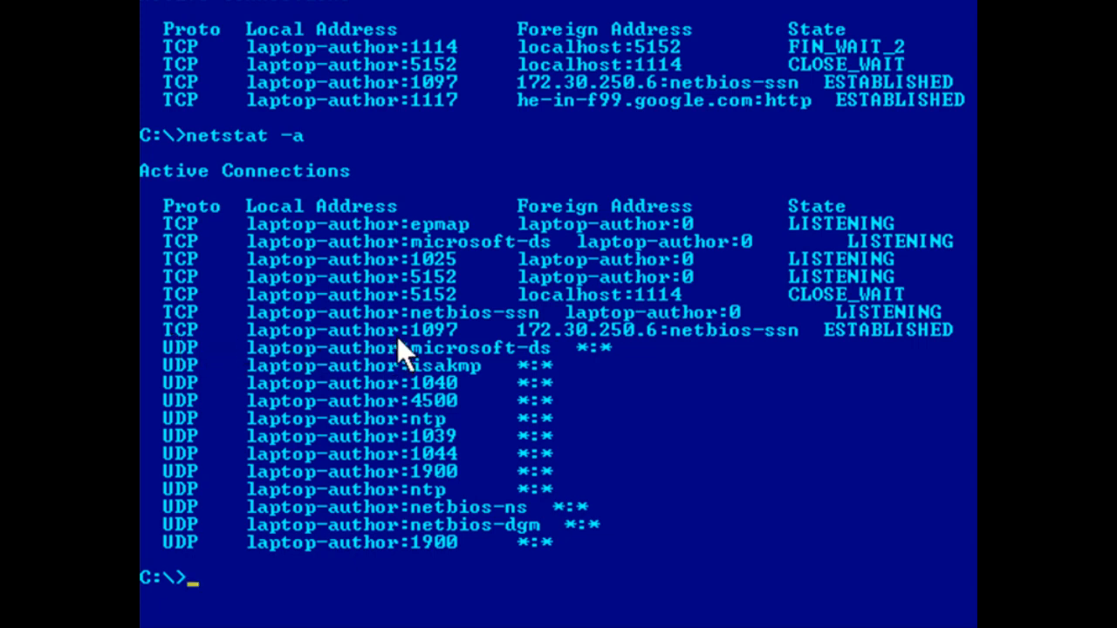
mouse_move(445, 353)
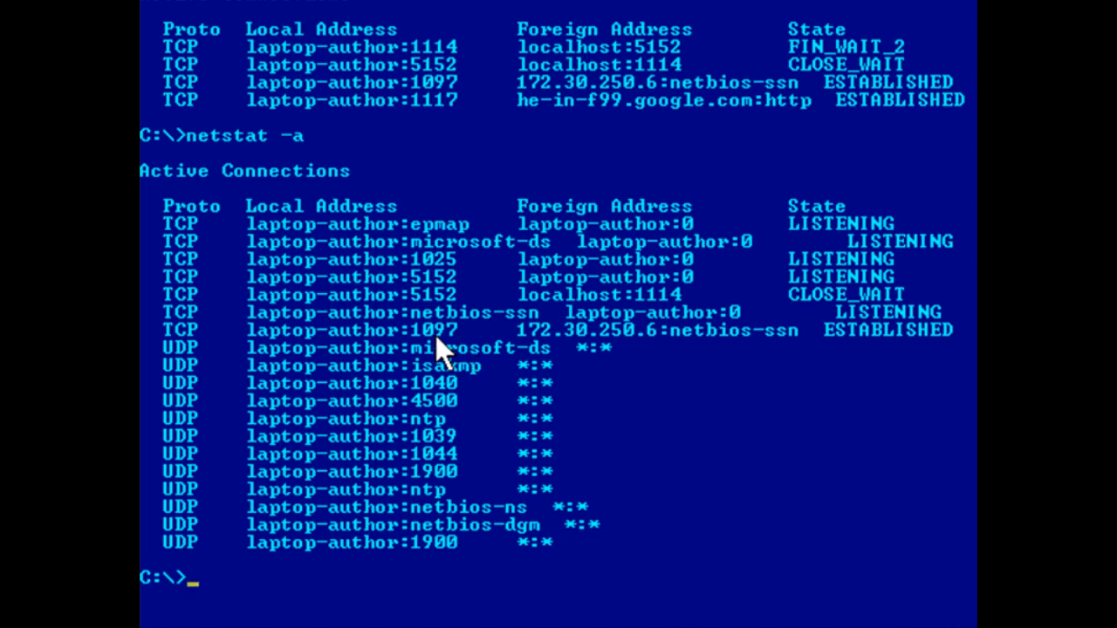
mouse_move(443, 355)
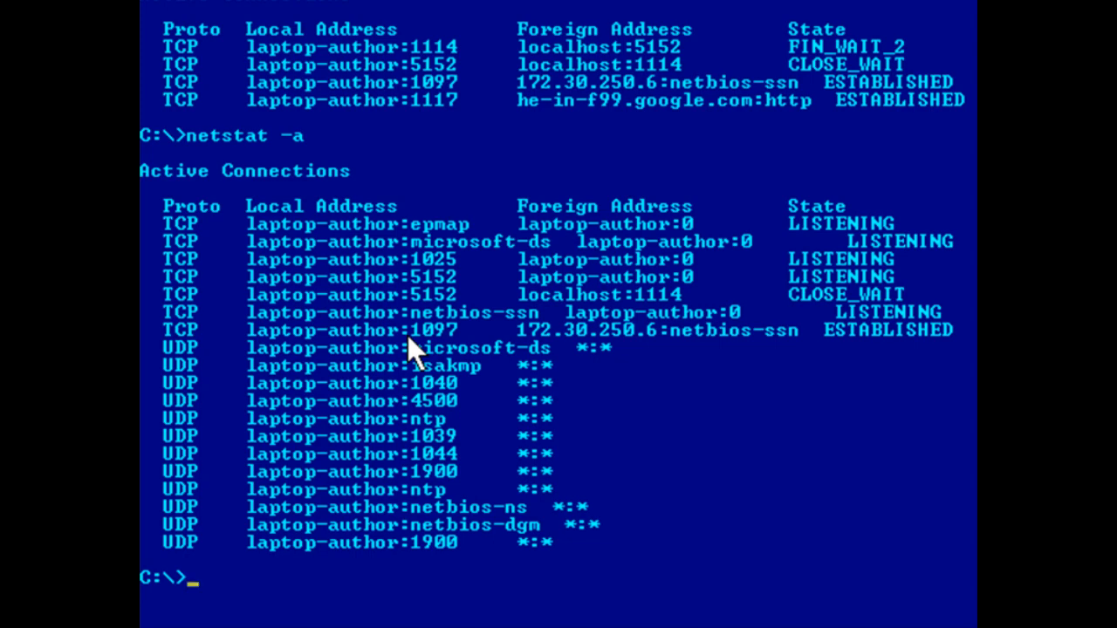
mouse_move(462, 349)
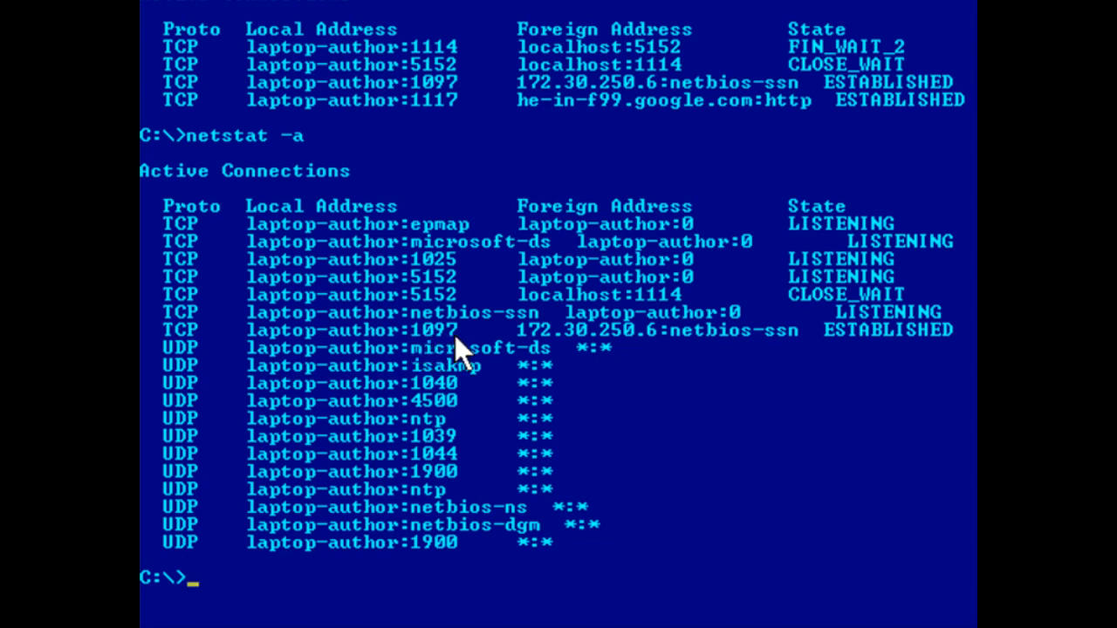
mouse_move(523, 349)
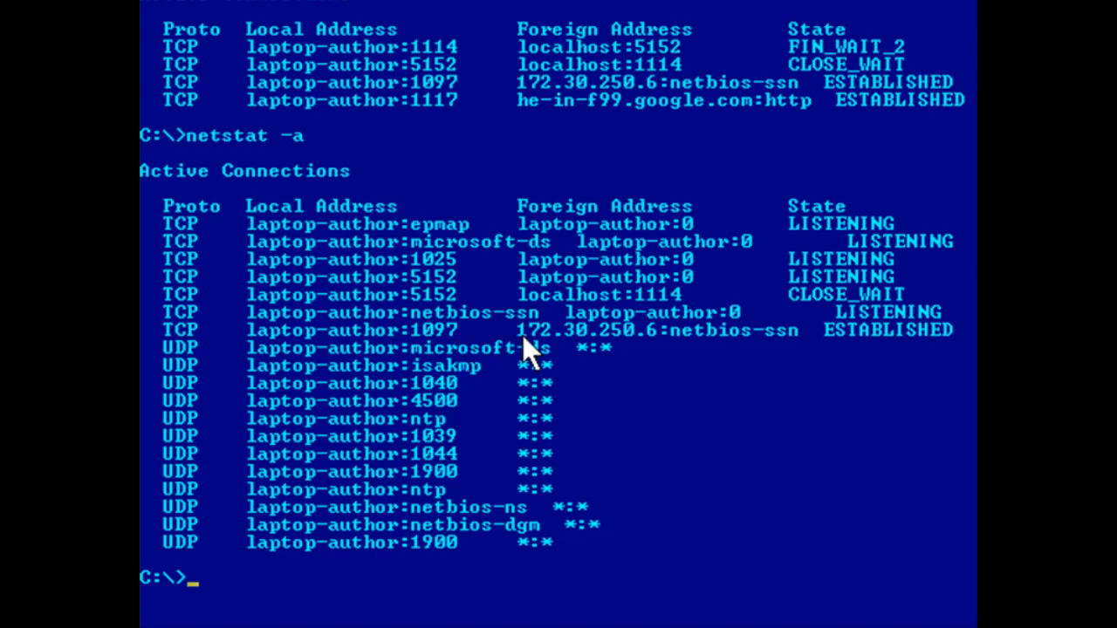
mouse_move(664, 350)
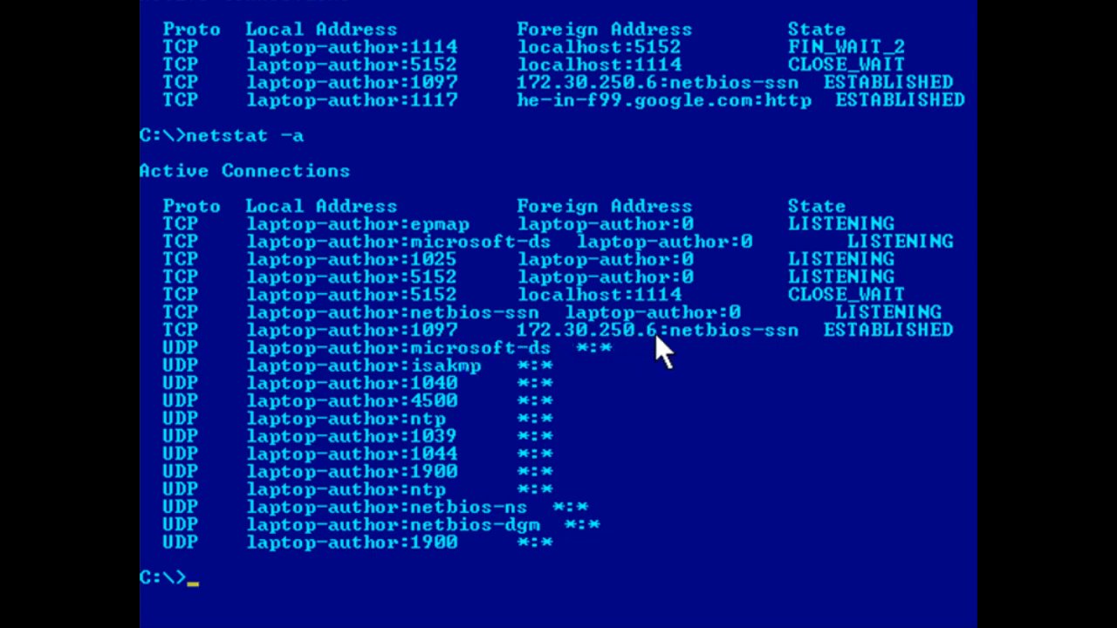
mouse_move(803, 349)
text(netstat -an)
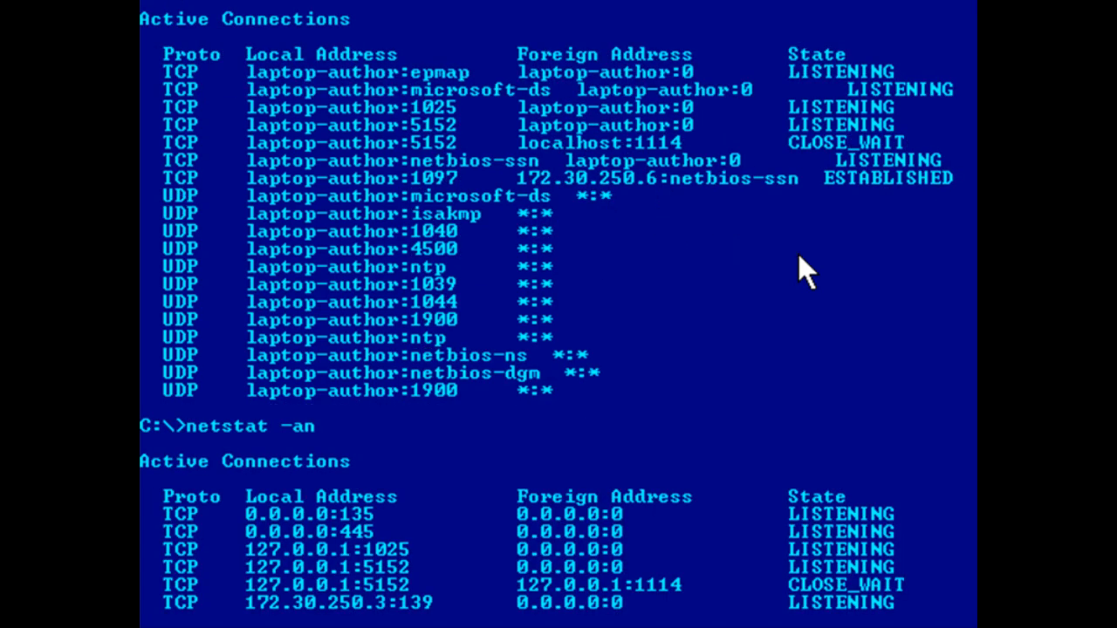
- Scroll down the netstat -an output to the numeric UDP listening endpoints
scroll(down, 3)
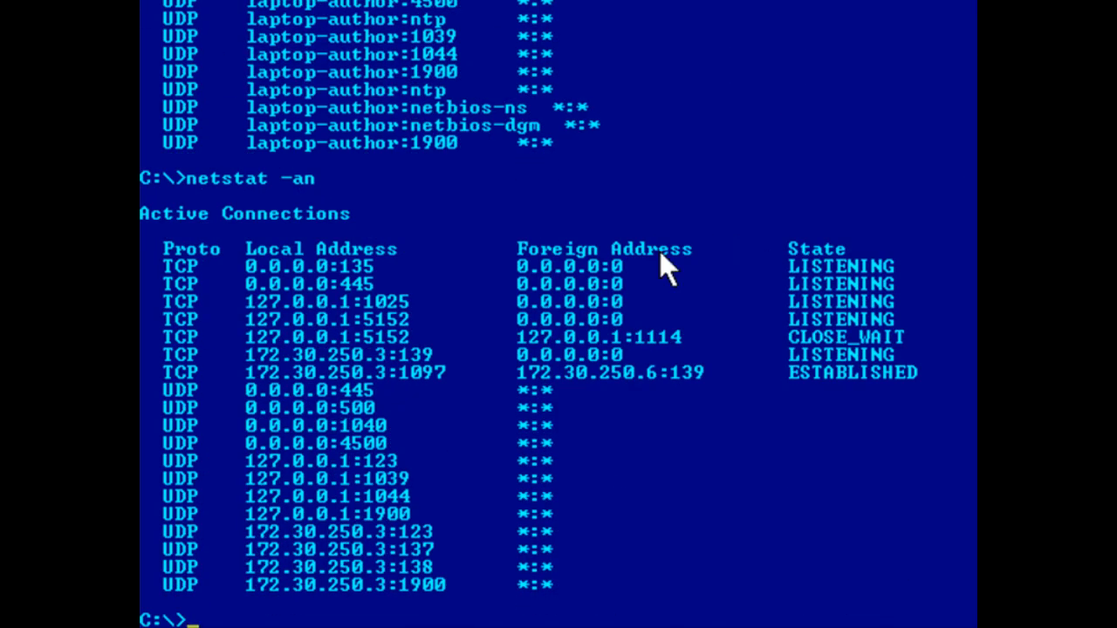
mouse_move(253, 397)
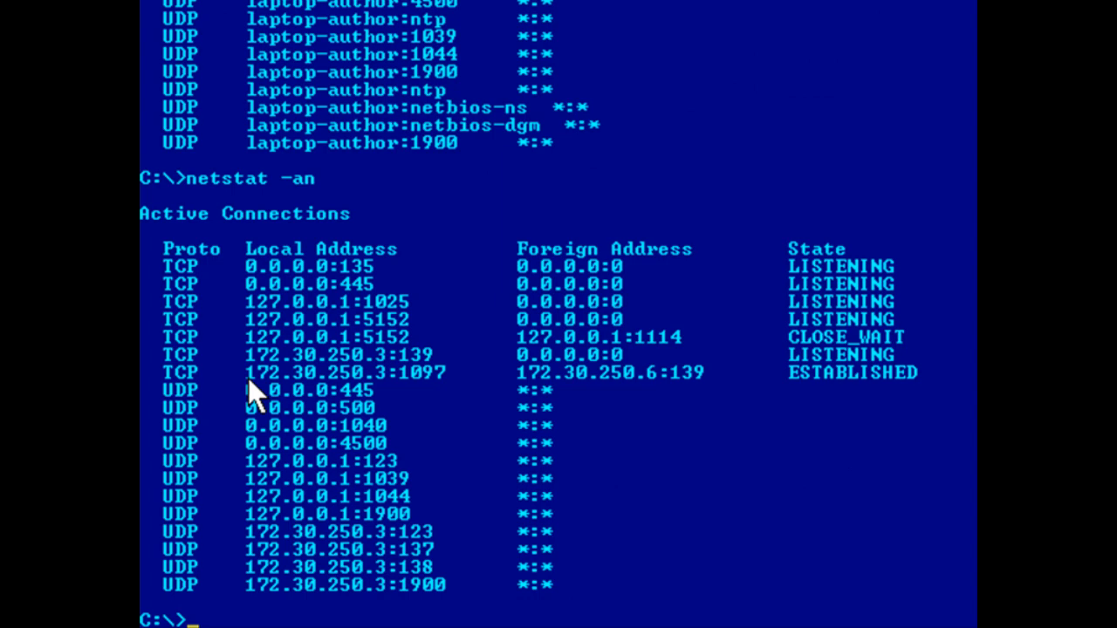
mouse_move(389, 395)
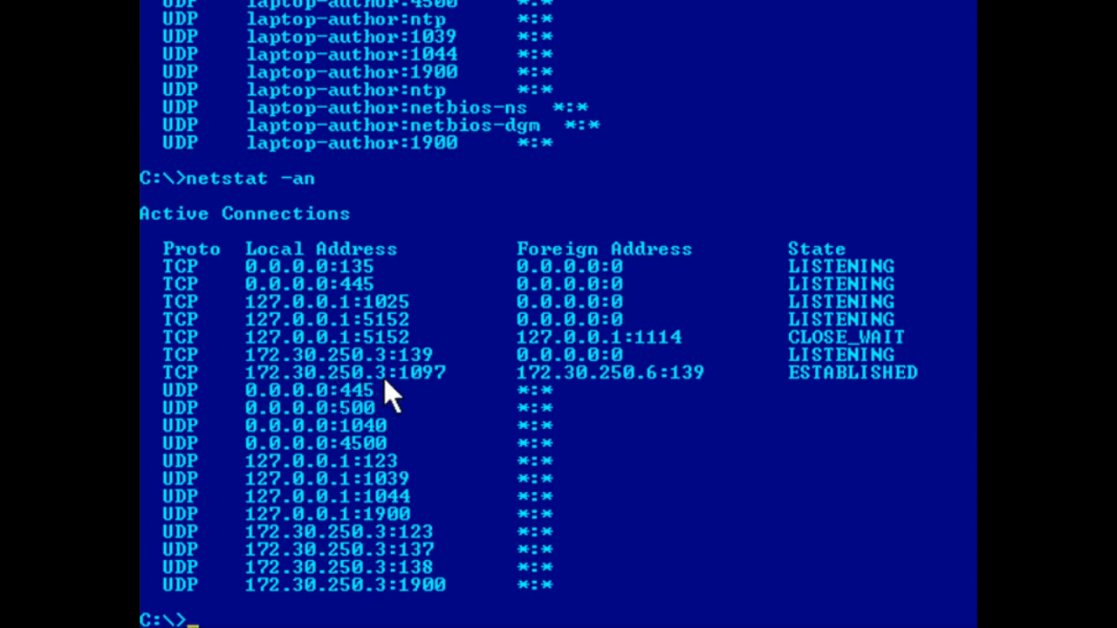
mouse_move(423, 393)
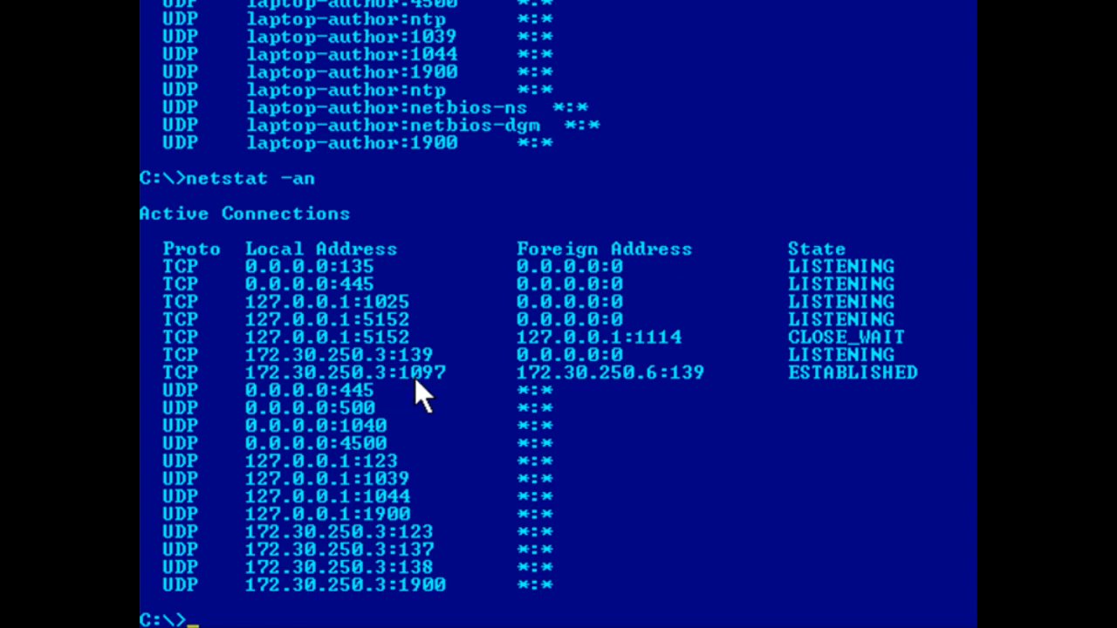
mouse_move(531, 395)
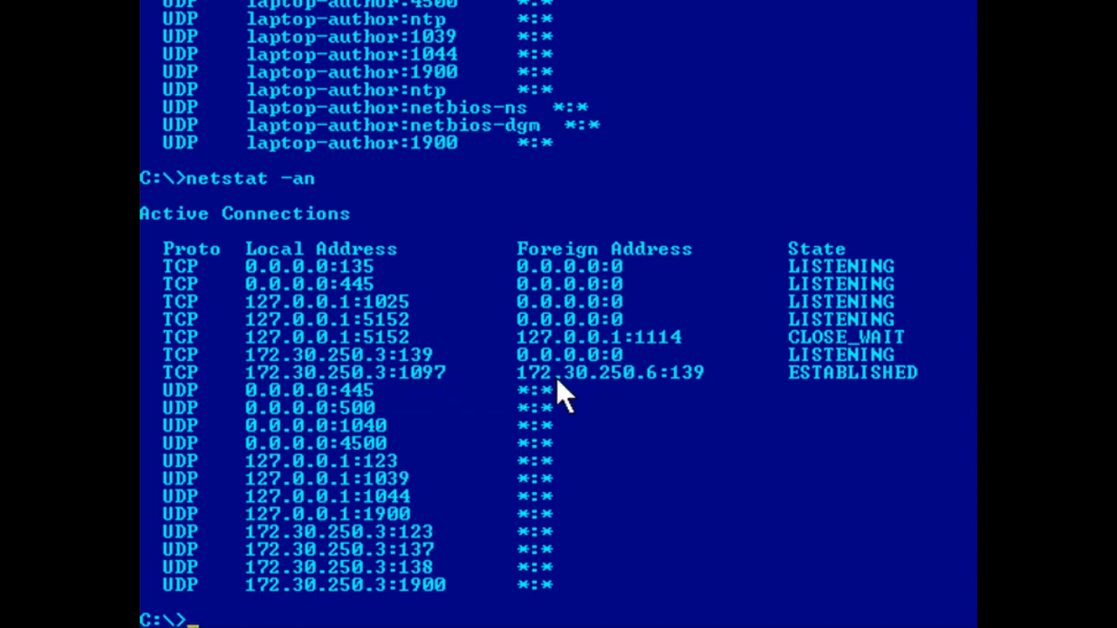
mouse_move(670, 396)
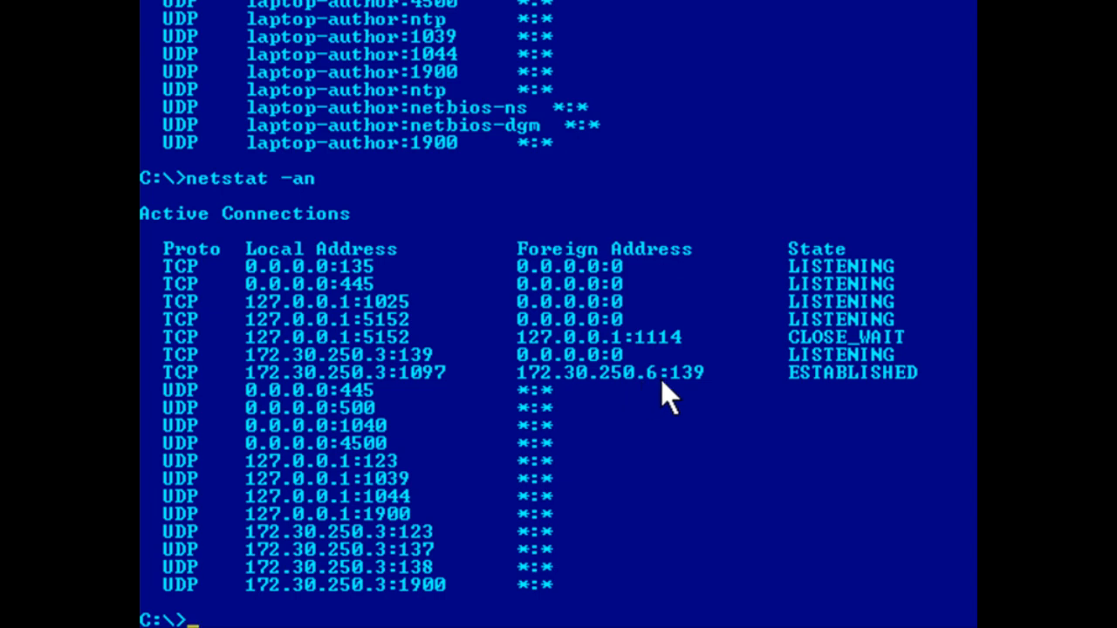
mouse_move(720, 393)
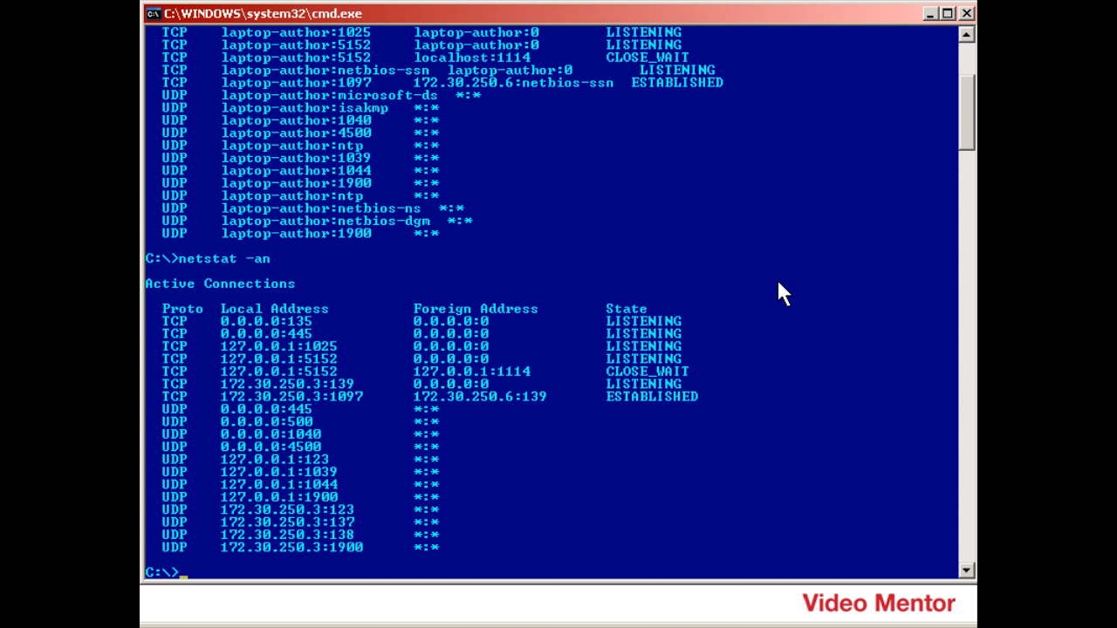
mouse_move(179, 410)
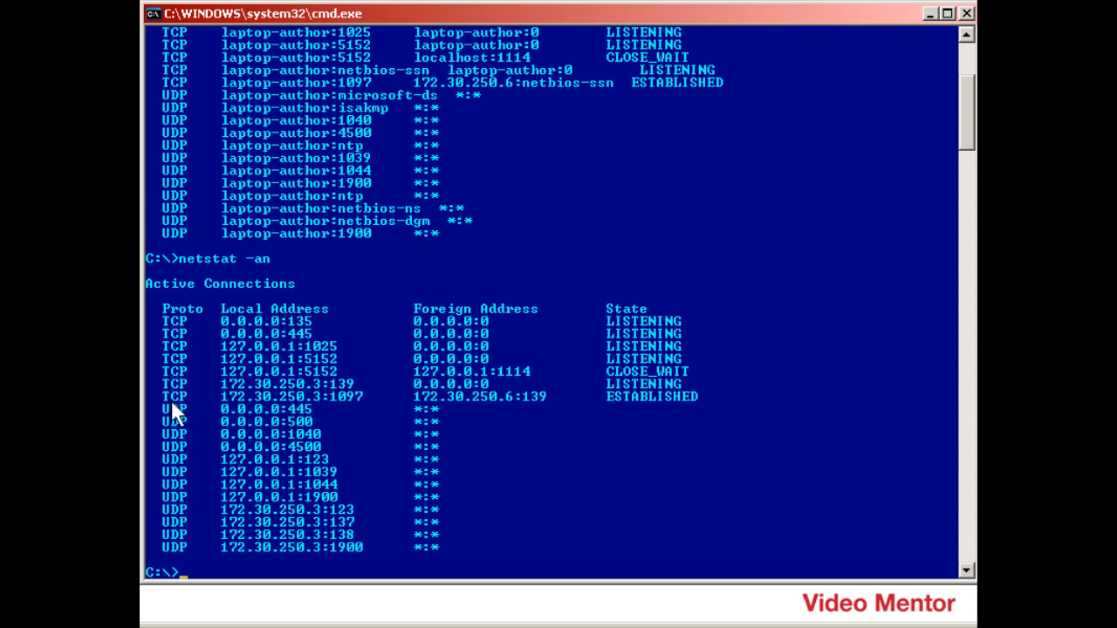
mouse_move(240, 408)
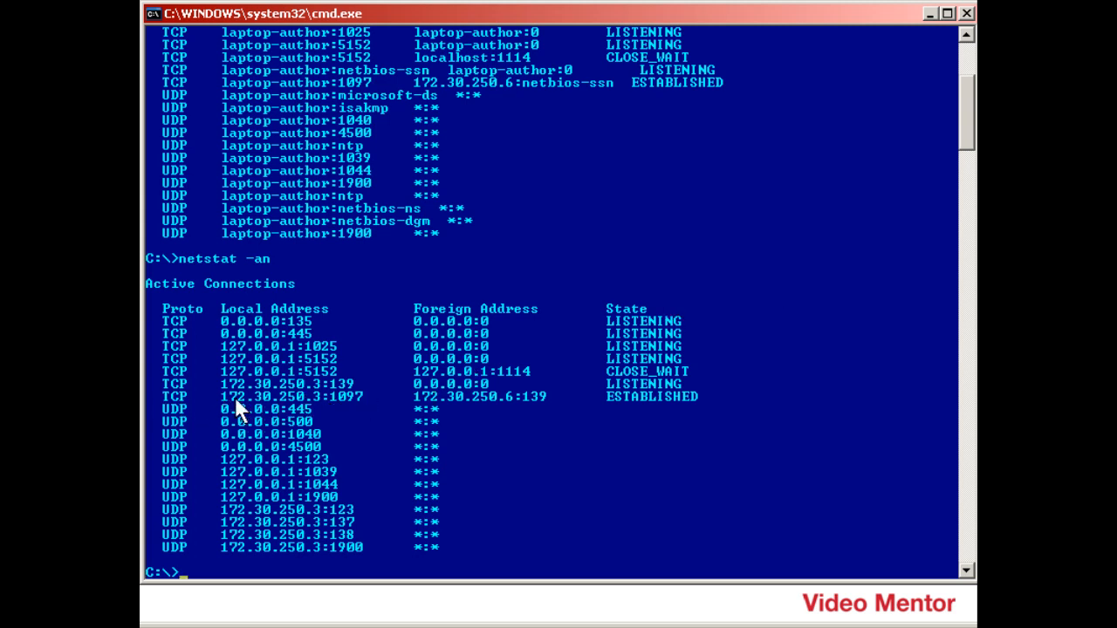
mouse_move(336, 411)
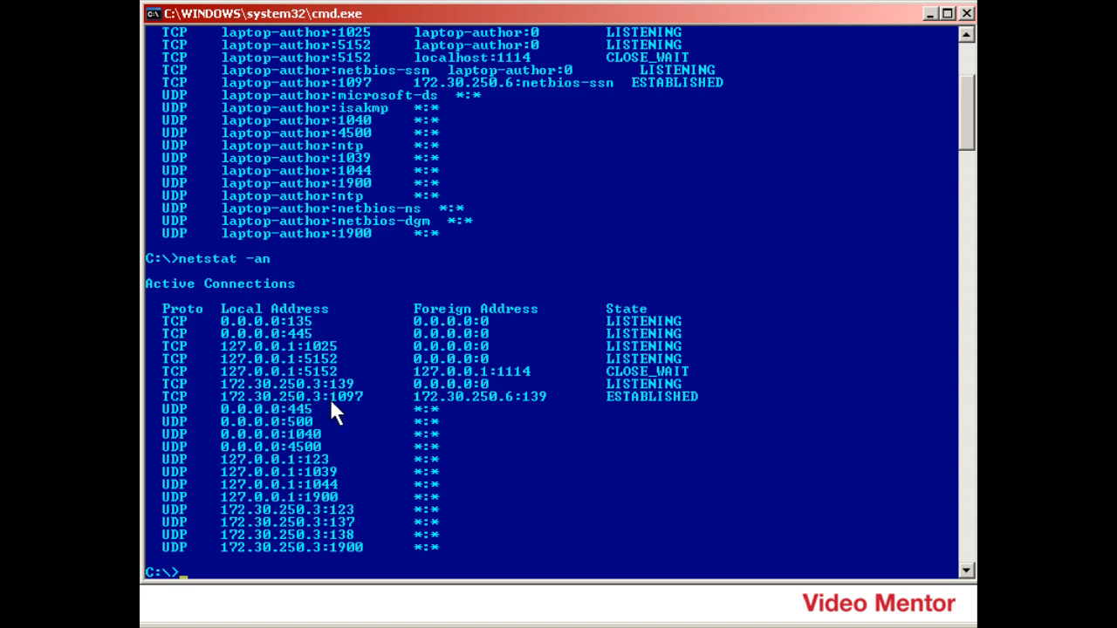
mouse_move(368, 410)
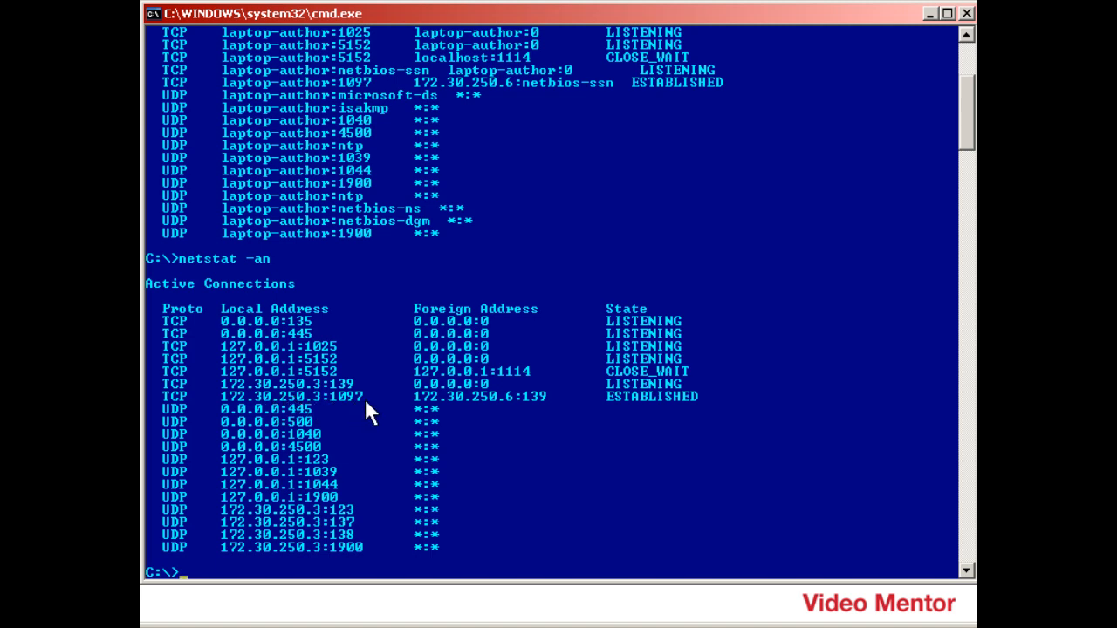
mouse_move(349, 415)
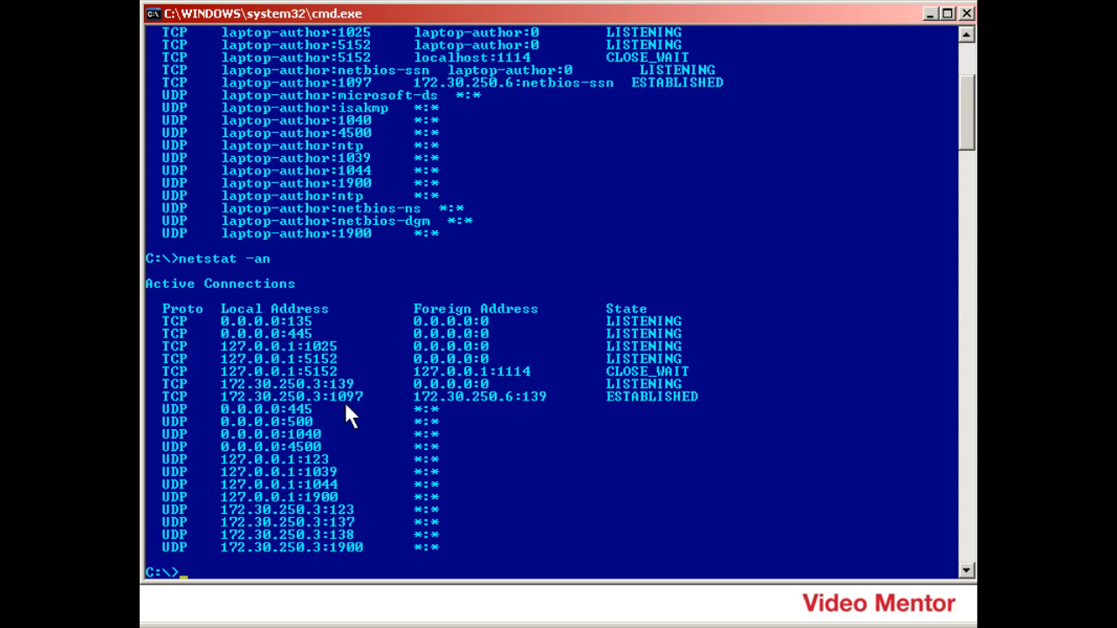
mouse_move(367, 415)
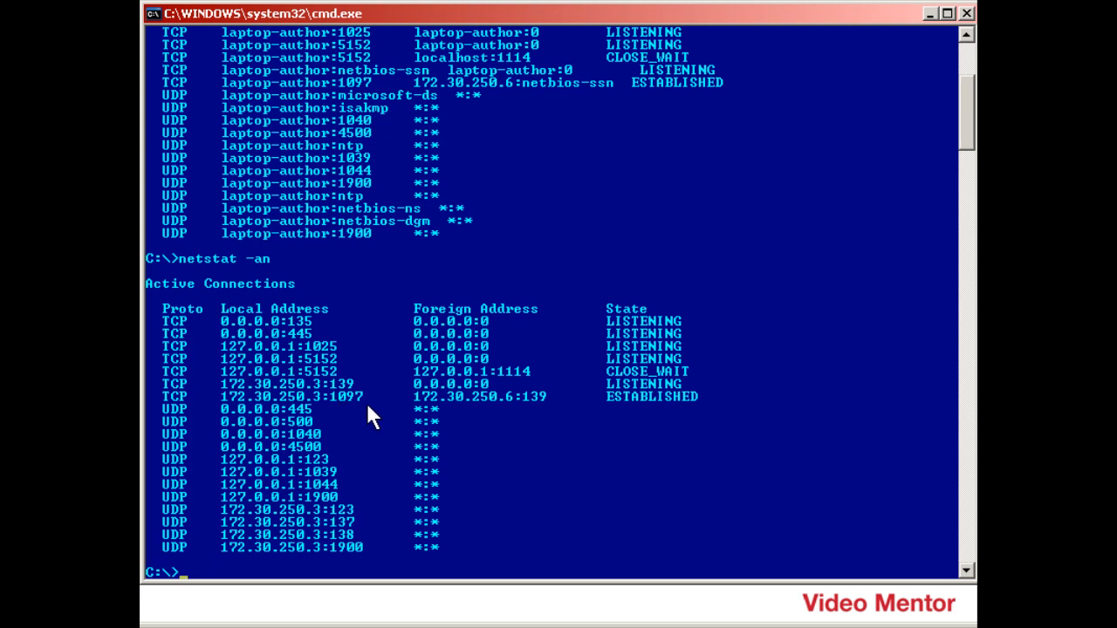
mouse_move(486, 413)
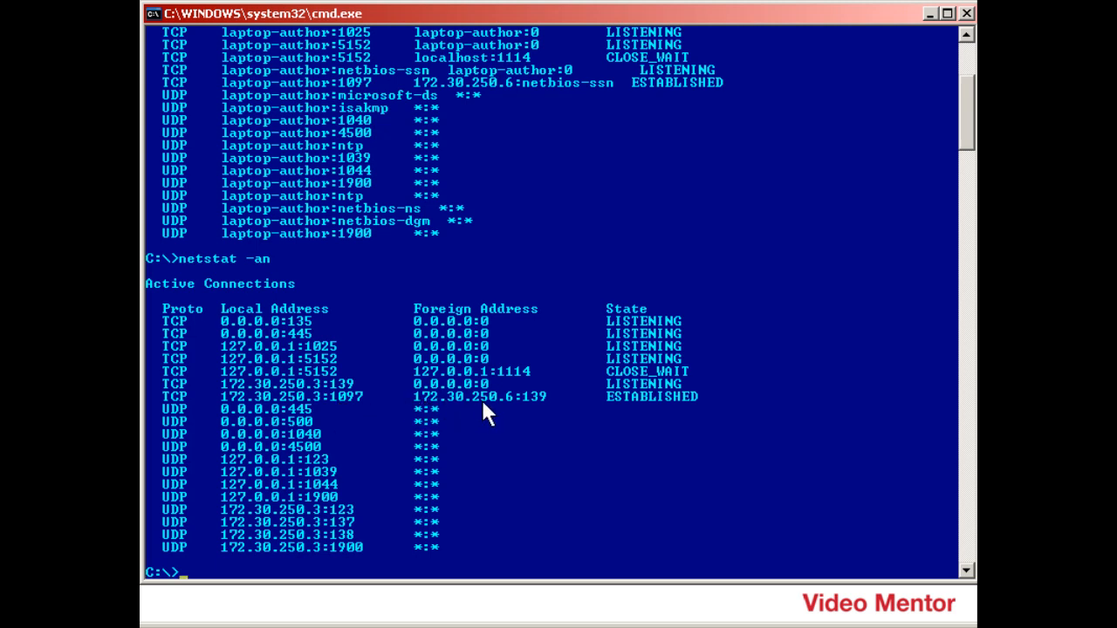
mouse_move(515, 413)
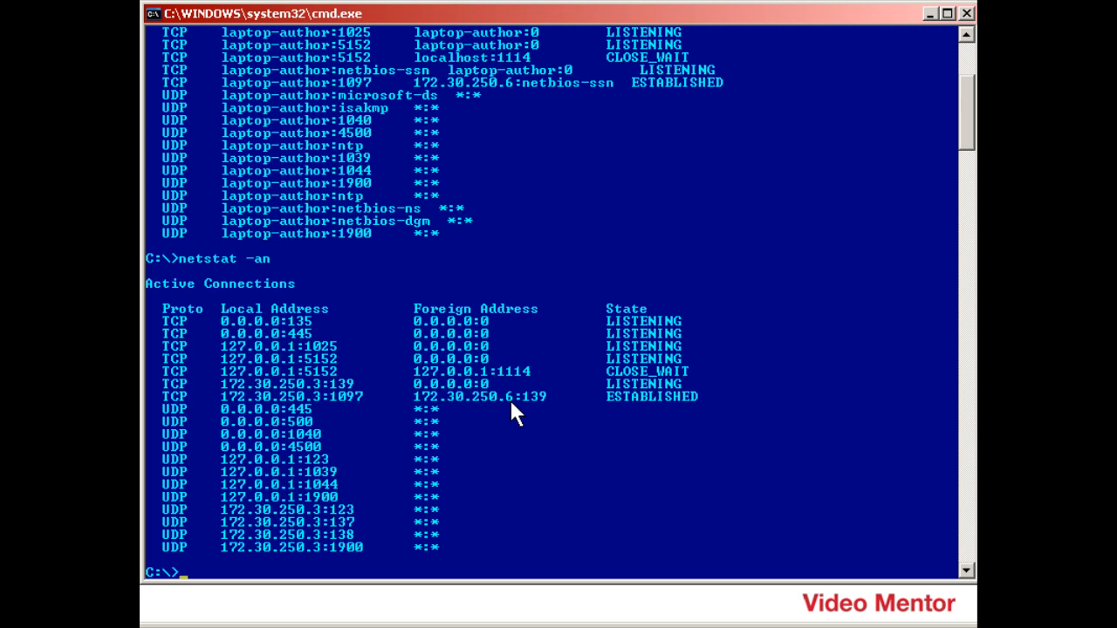
mouse_move(551, 415)
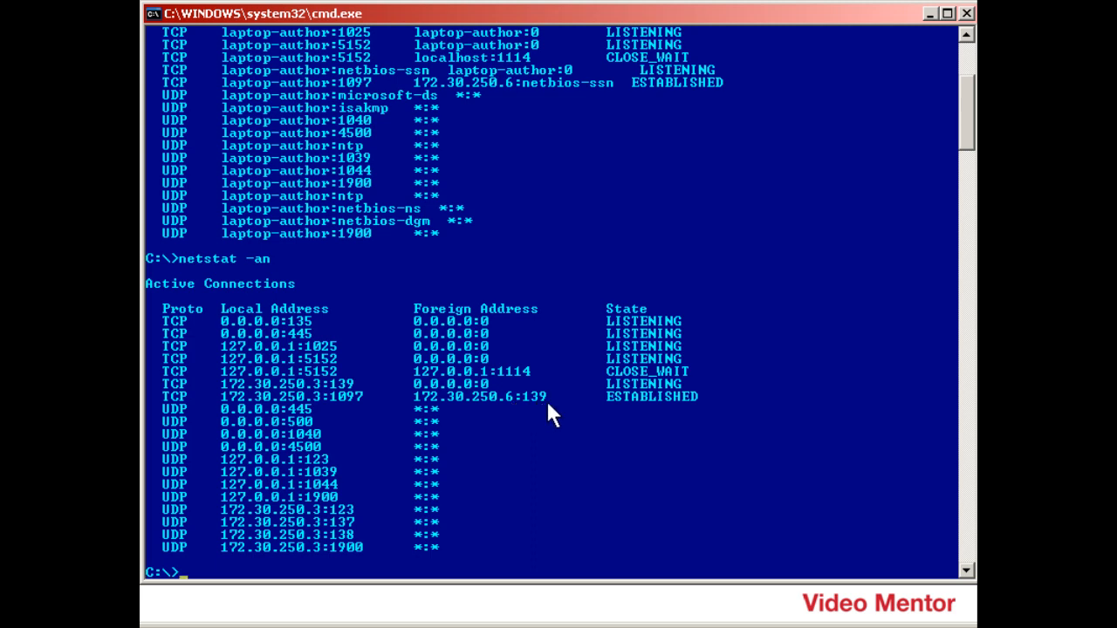